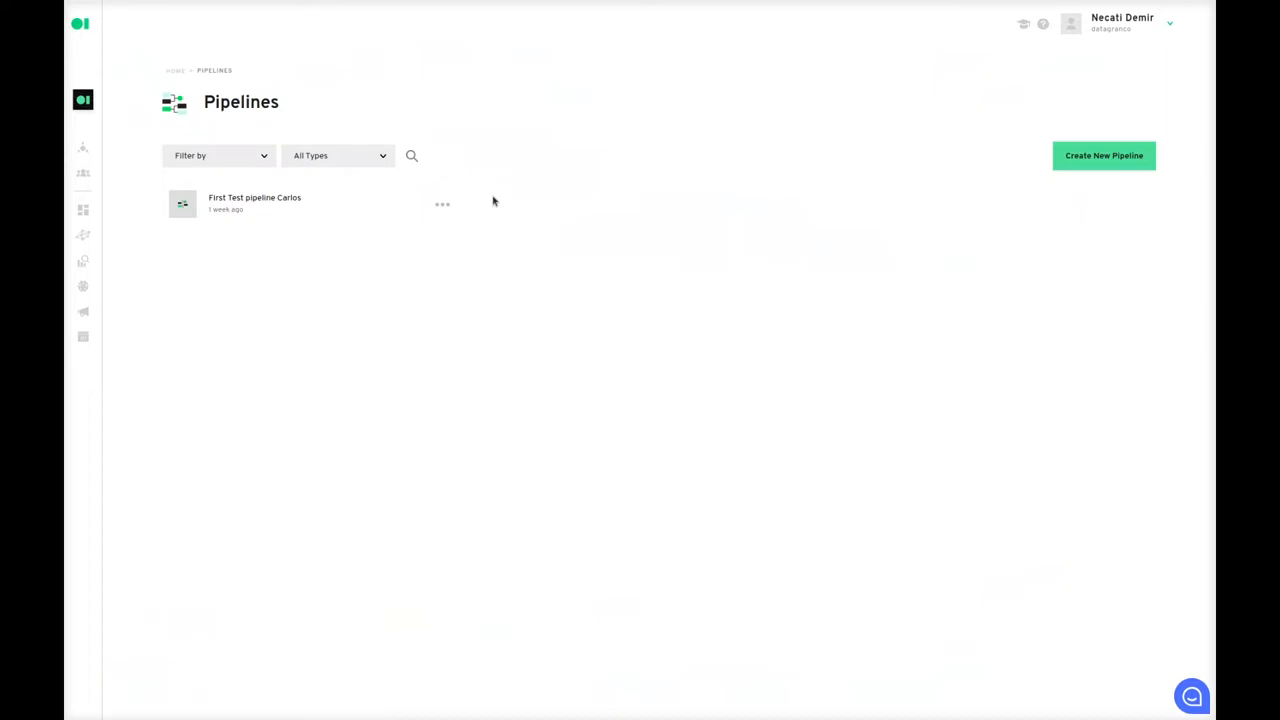
mouse_move(760, 288)
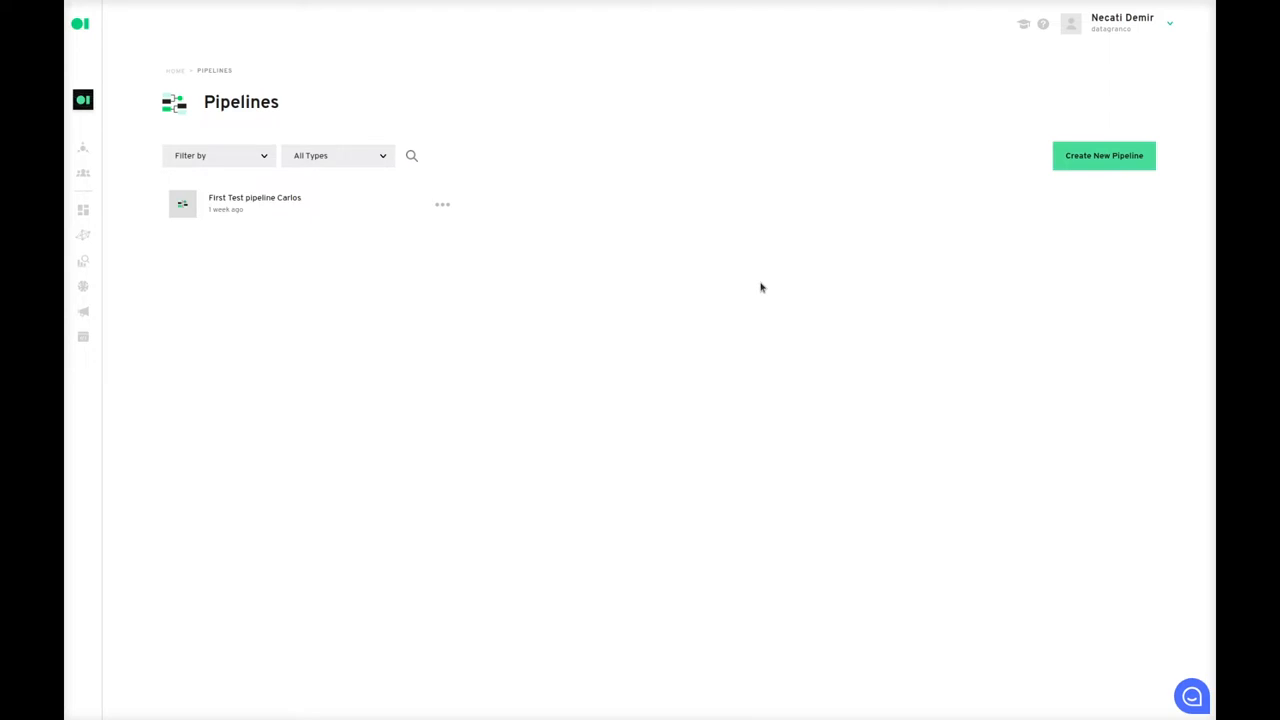
Create a new pipeline so the empty canvas and the Add to your Pipeline panel appear
left_click(1104, 156)
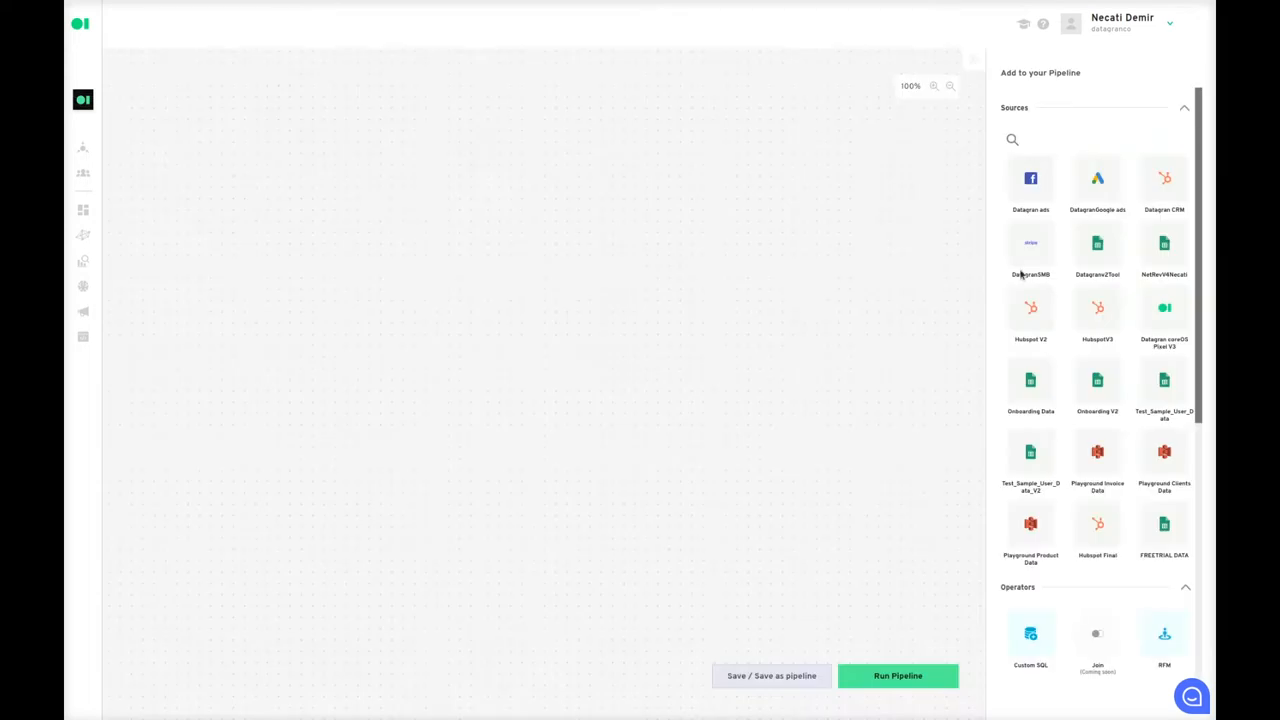
scroll("down", 3)
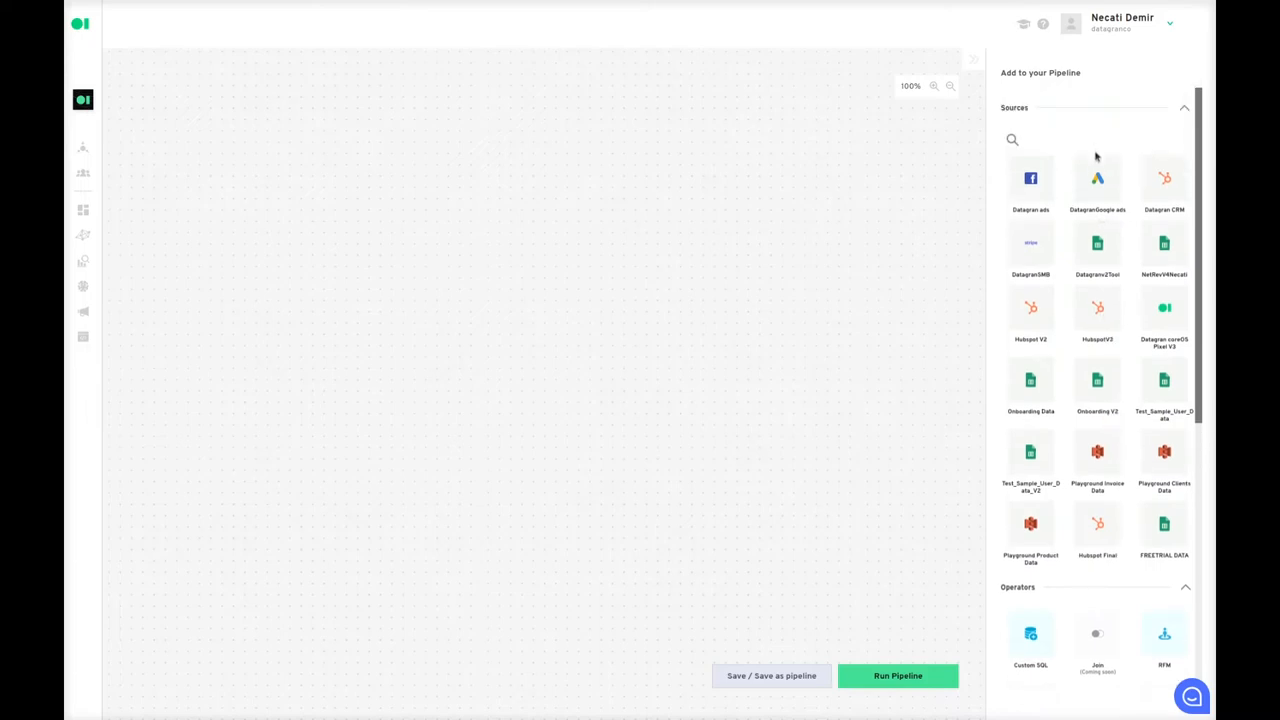
mouse_move(1150, 472)
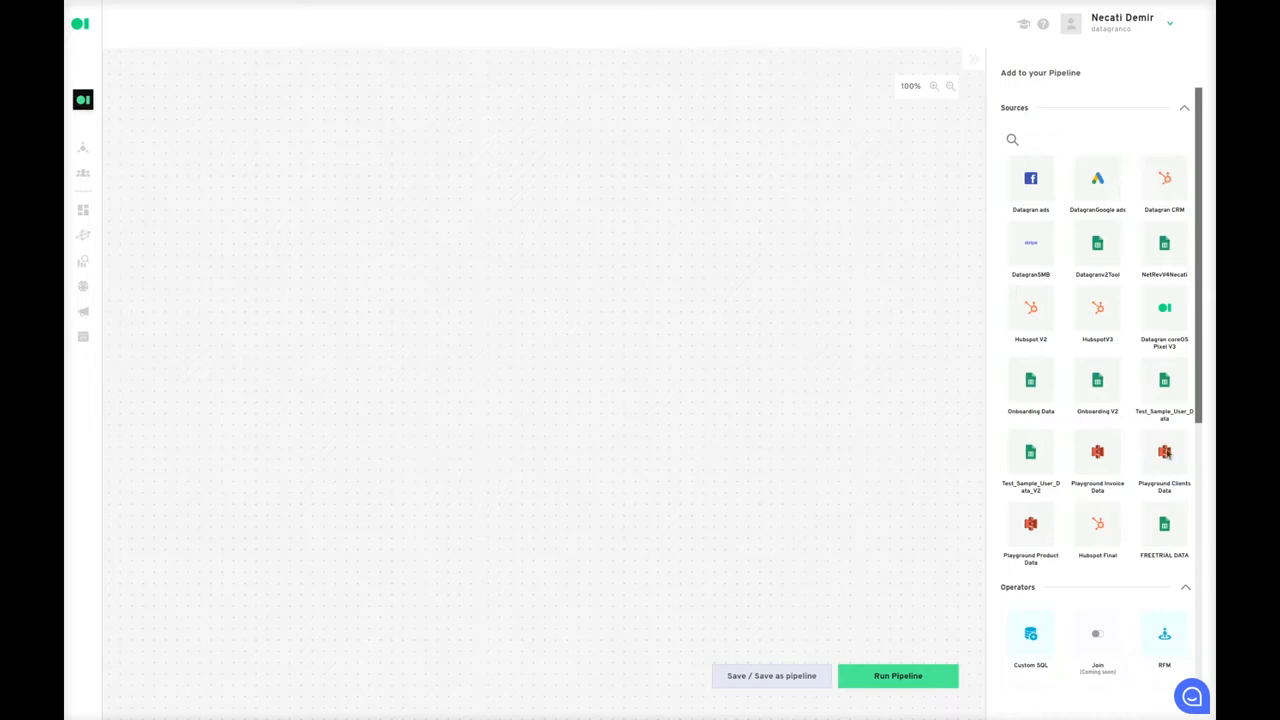
mouse_move(1164, 458)
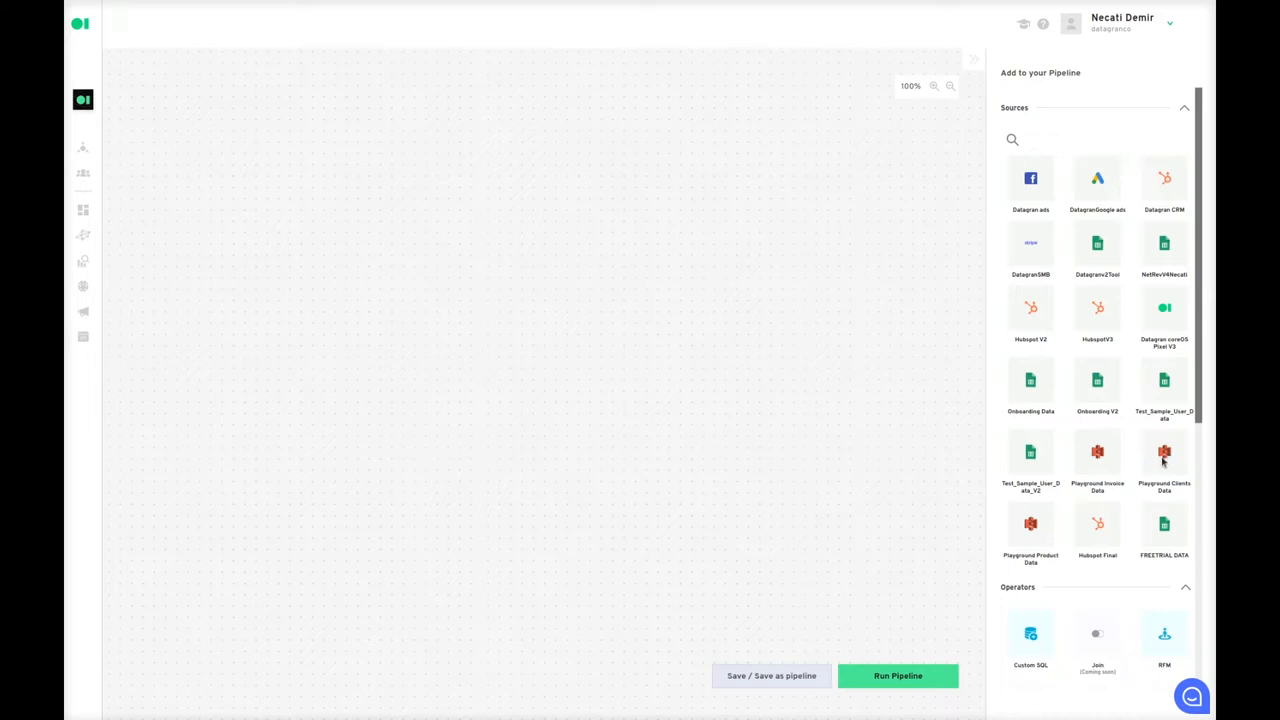
Place Playground Clients Data top-left on the canvas and feed it into a new Custom SQL operator
left_click_drag(1164, 456, 286, 240)
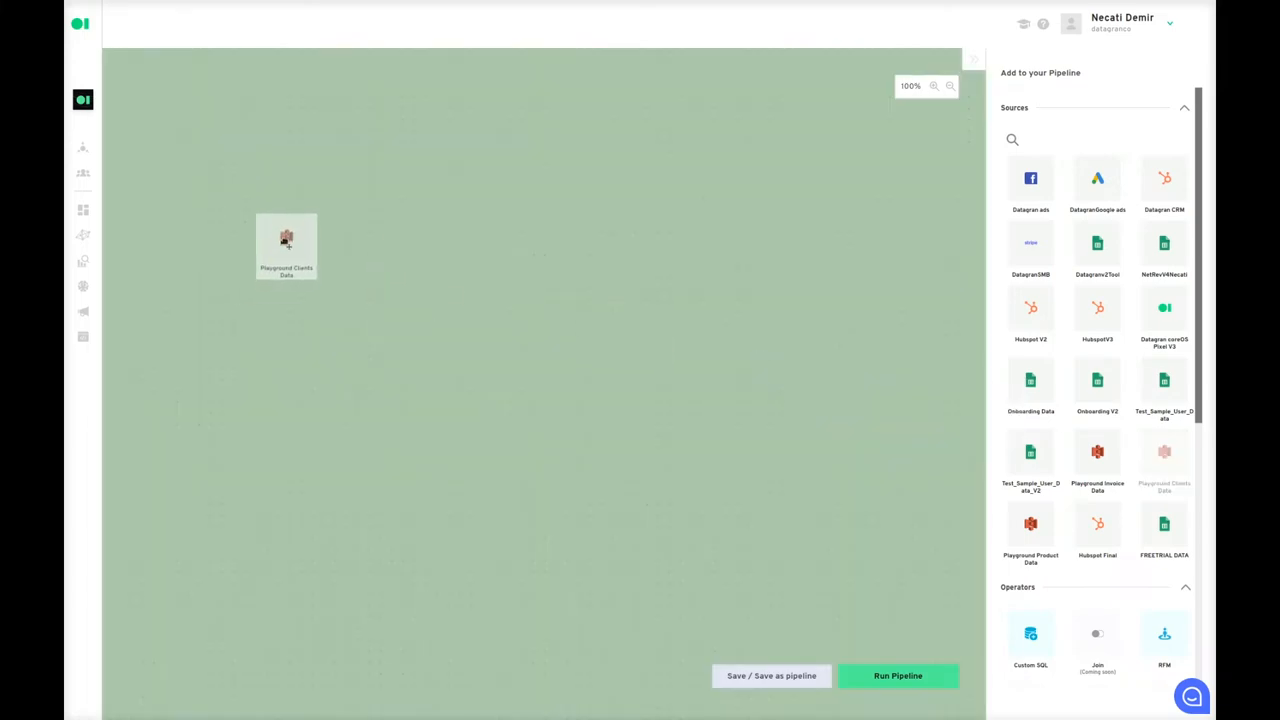
left_click_drag(286, 246, 196, 128)
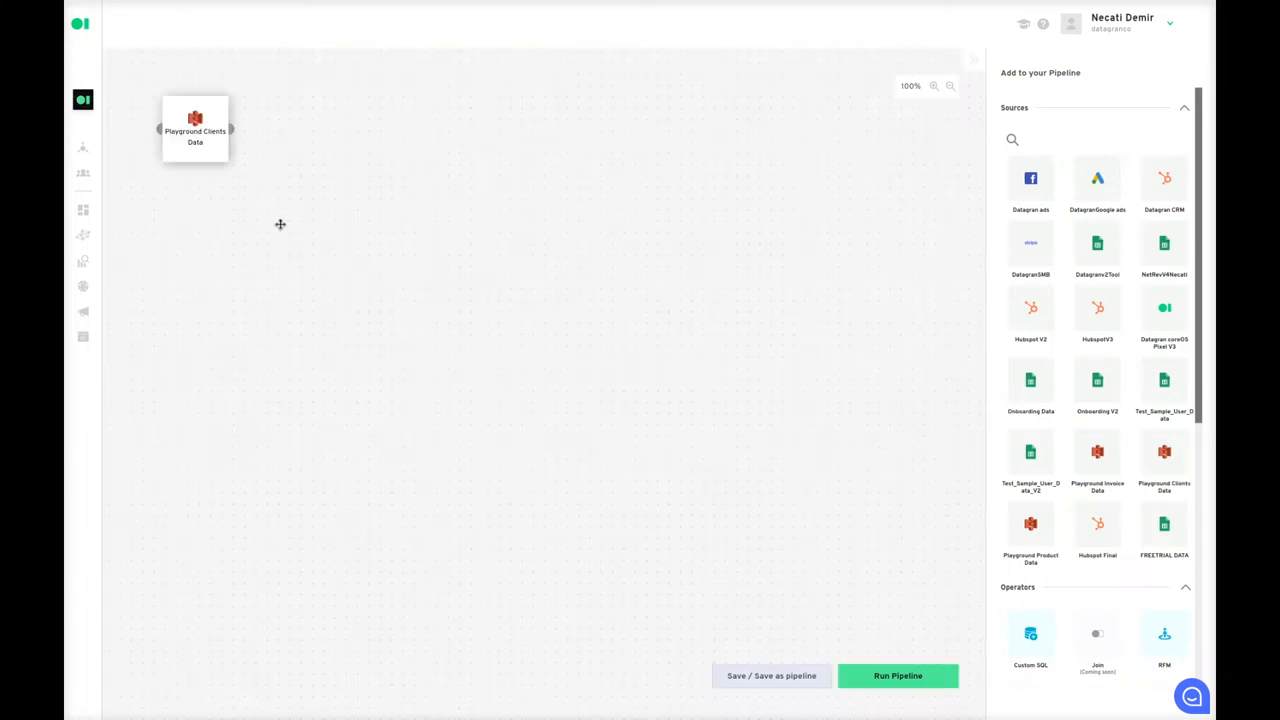
scroll("down", 3)
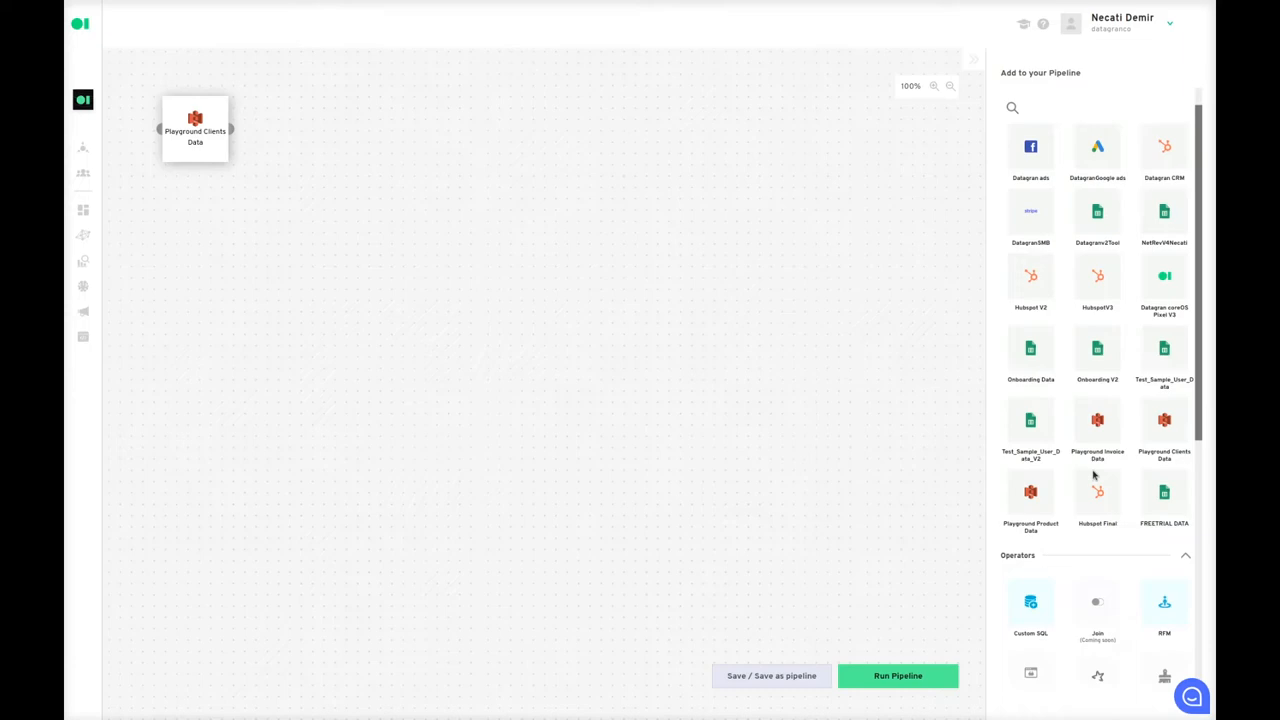
scroll("down", 3)
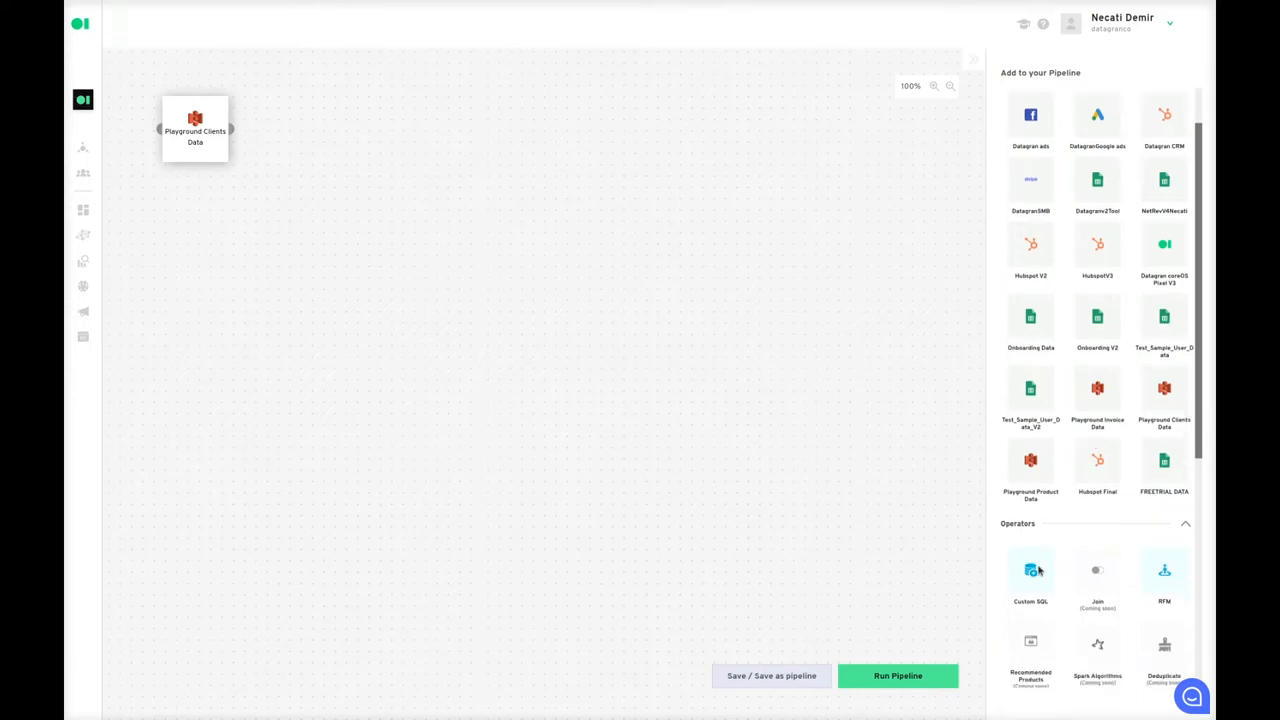
left_click_drag(1030, 570, 520, 188)
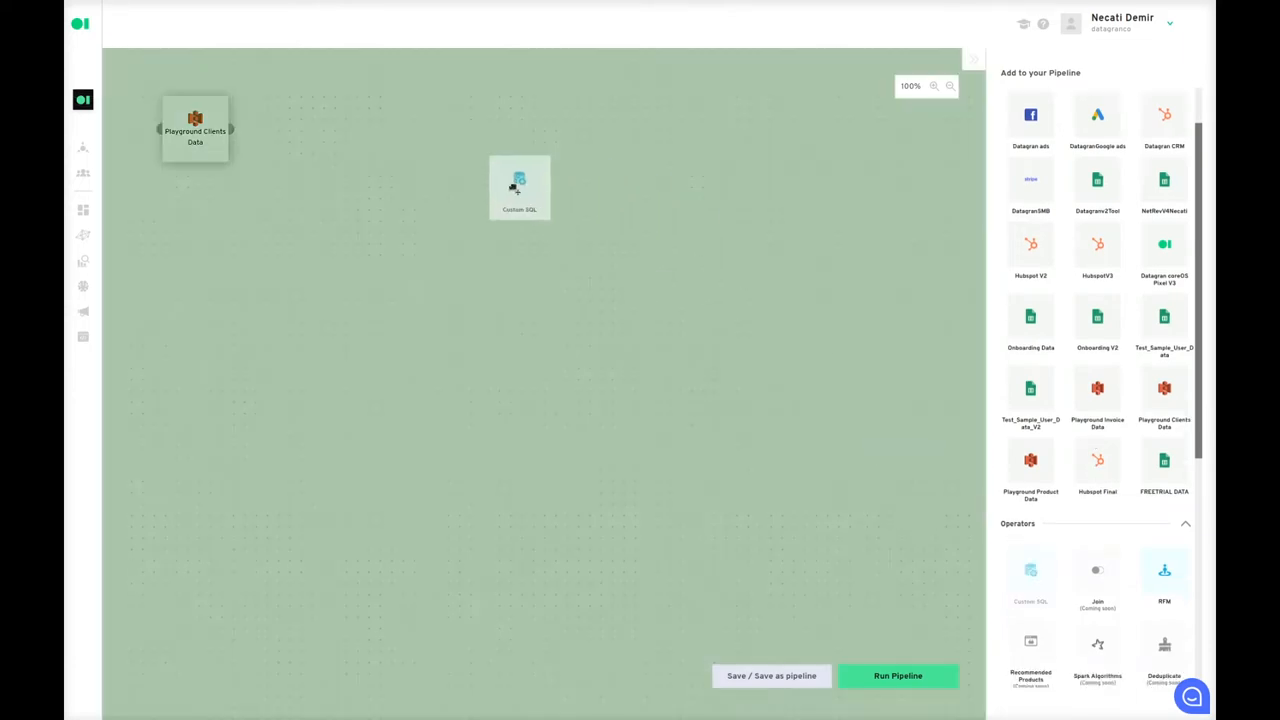
left_click_drag(520, 188, 440, 180)
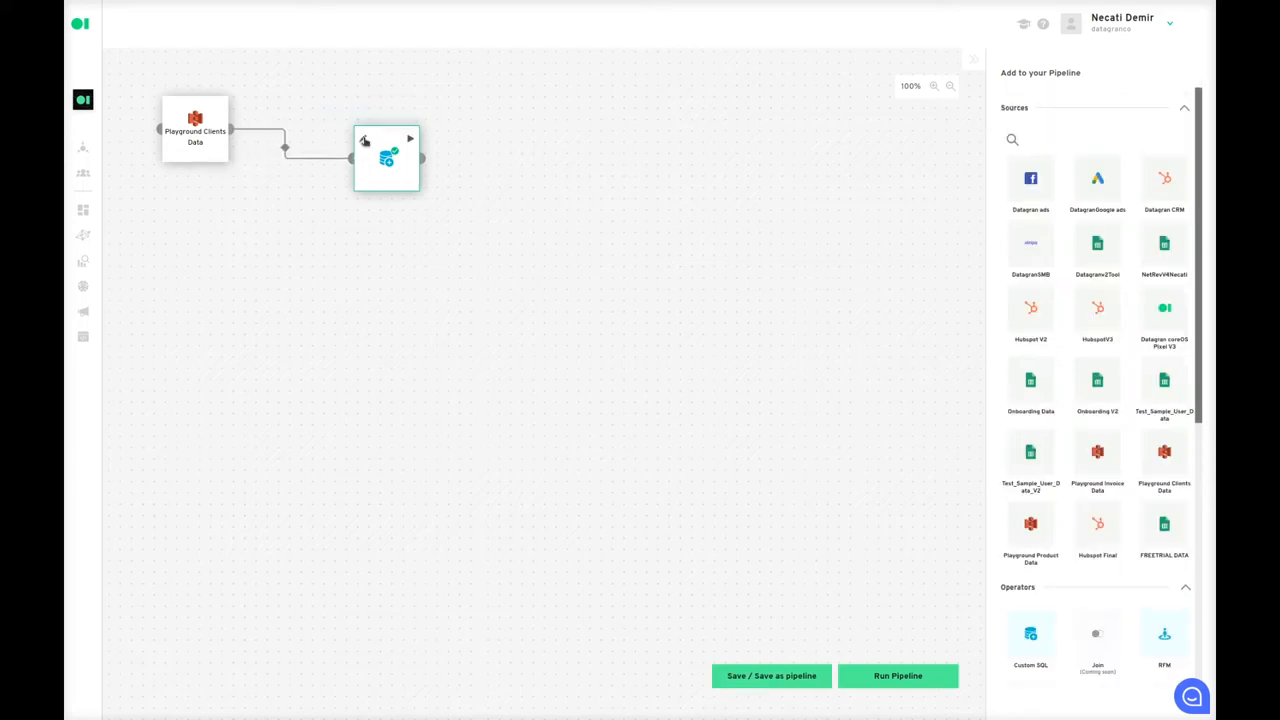
Edit the Custom SQL operator, select the Playground Clients customer table and run its default 20-row query
double_click(388, 156)
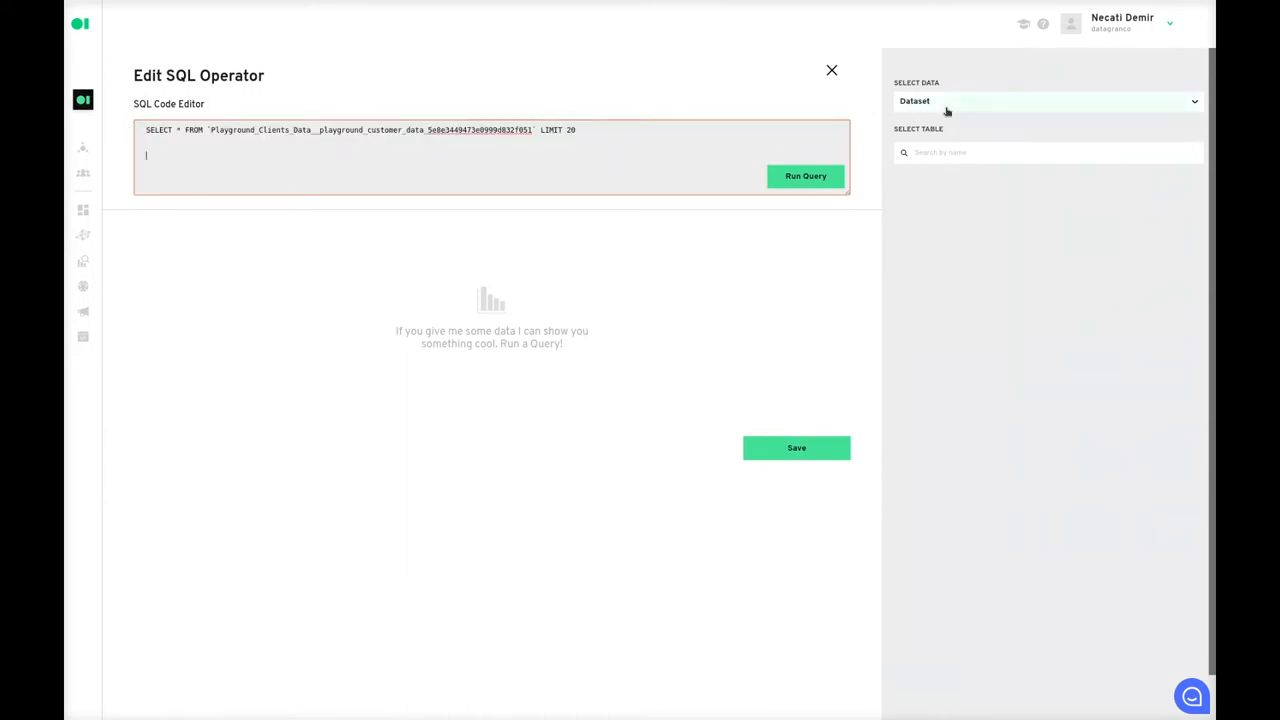
left_click(1044, 100)
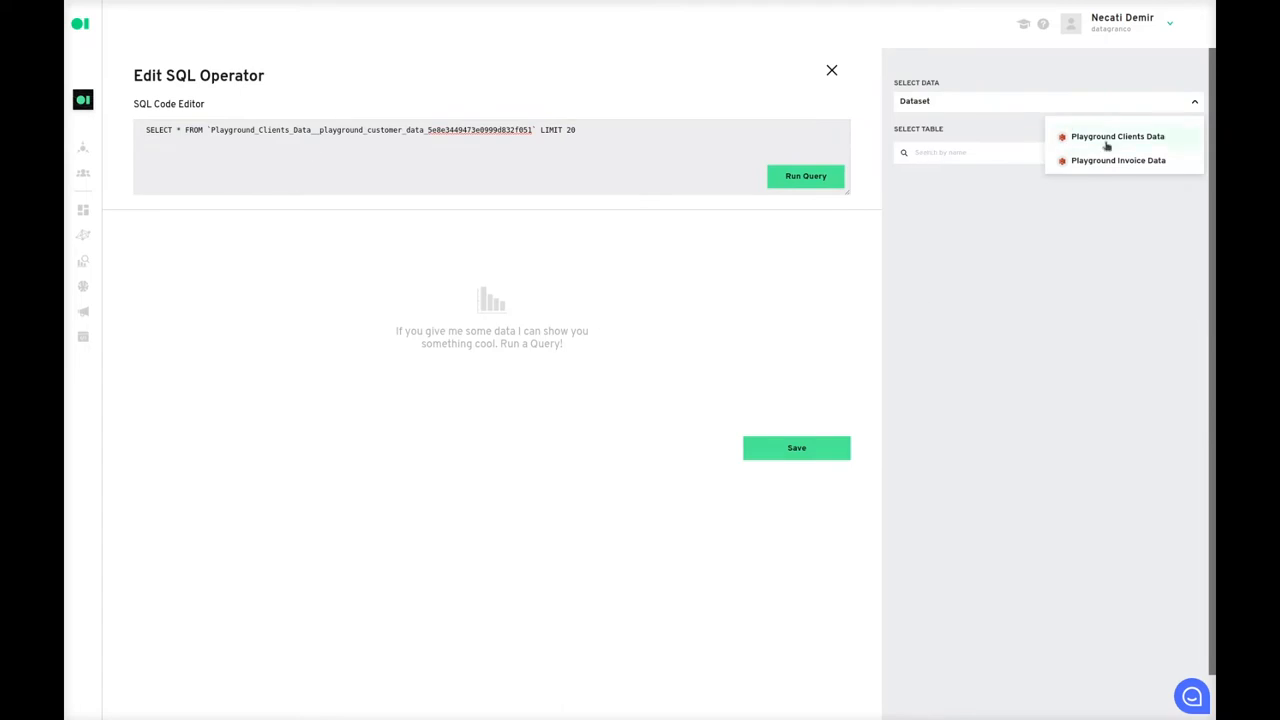
left_click(1116, 136)
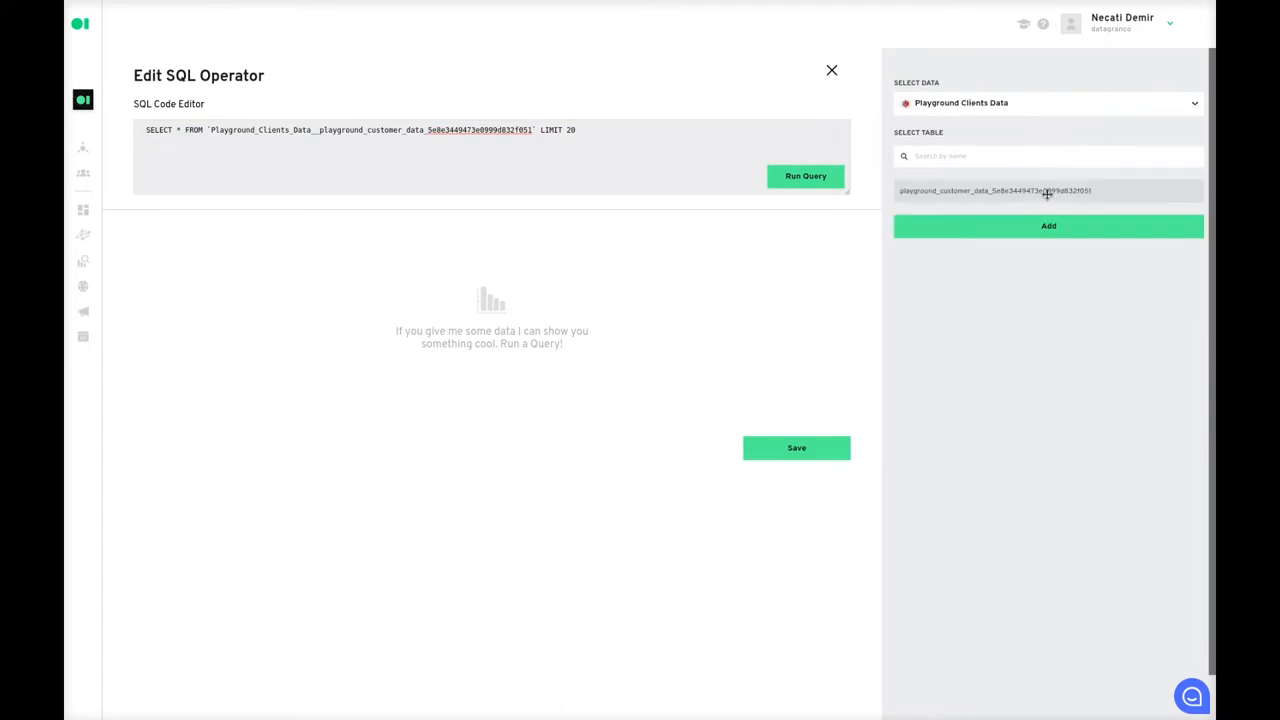
double_click(370, 130)
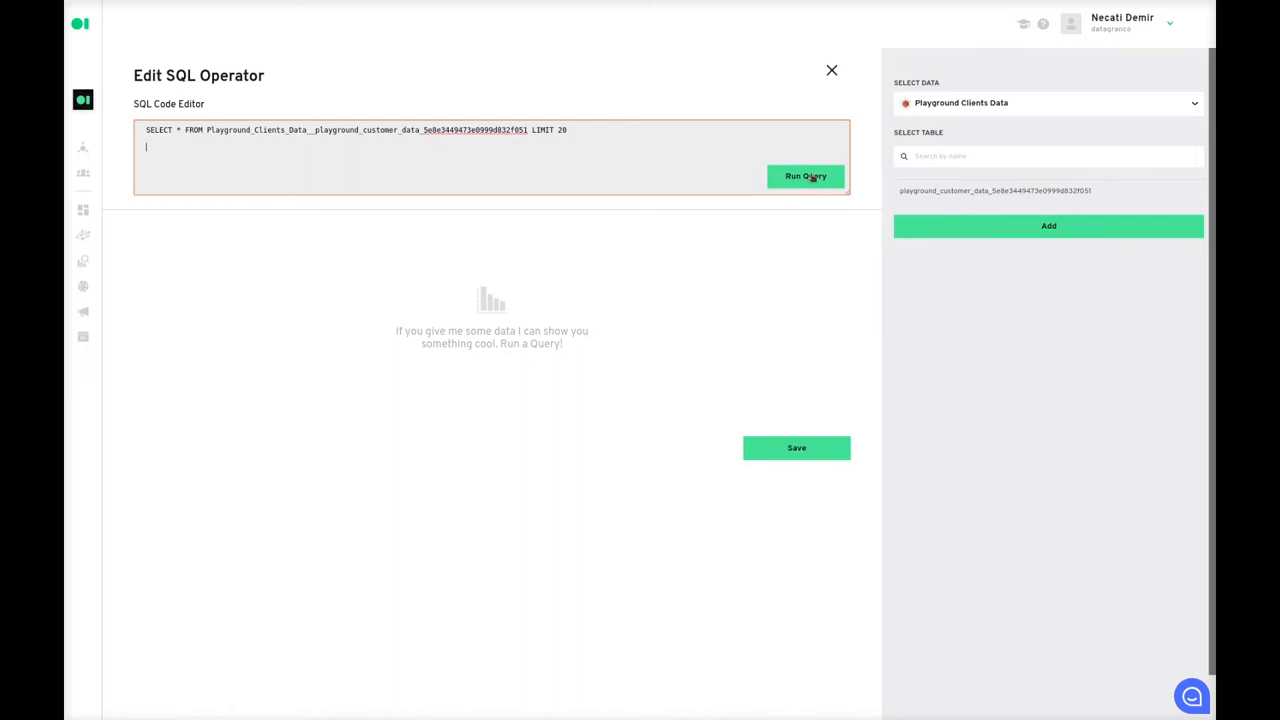
left_click(806, 176)
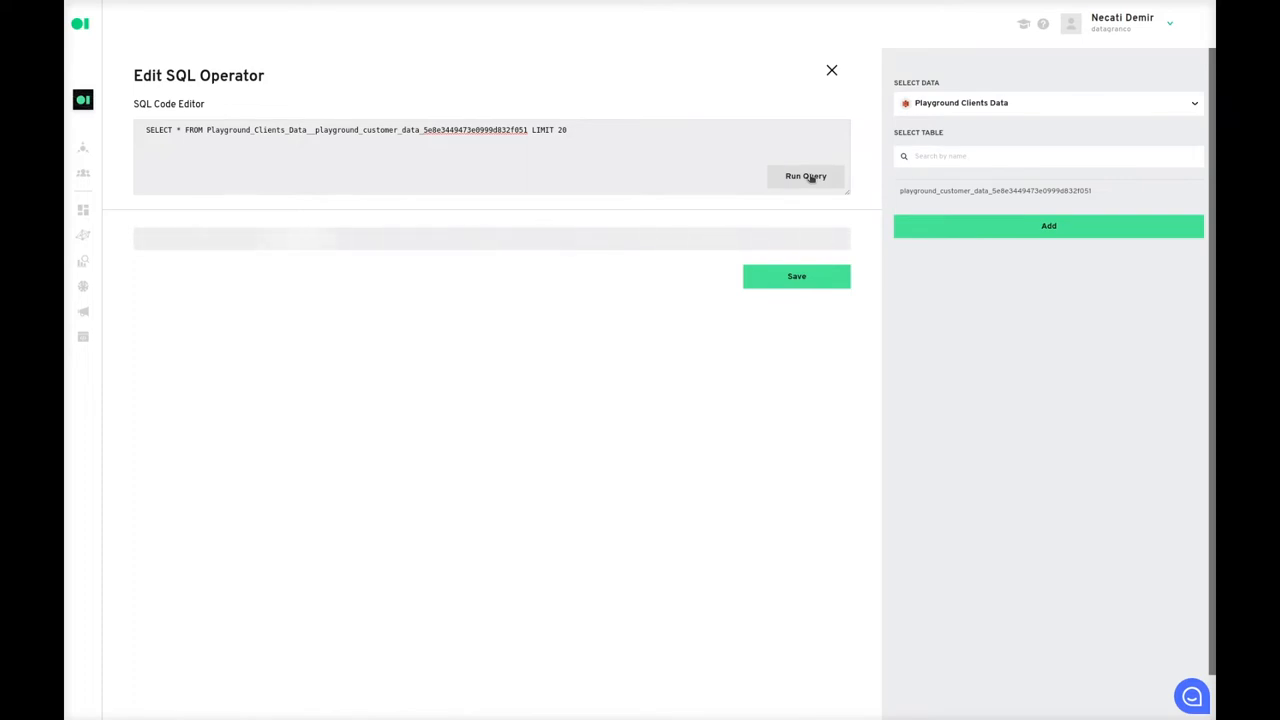
Filter the query to Gender = 'Female' with LIMIT 10, run it and save the operator
left_click(806, 176)
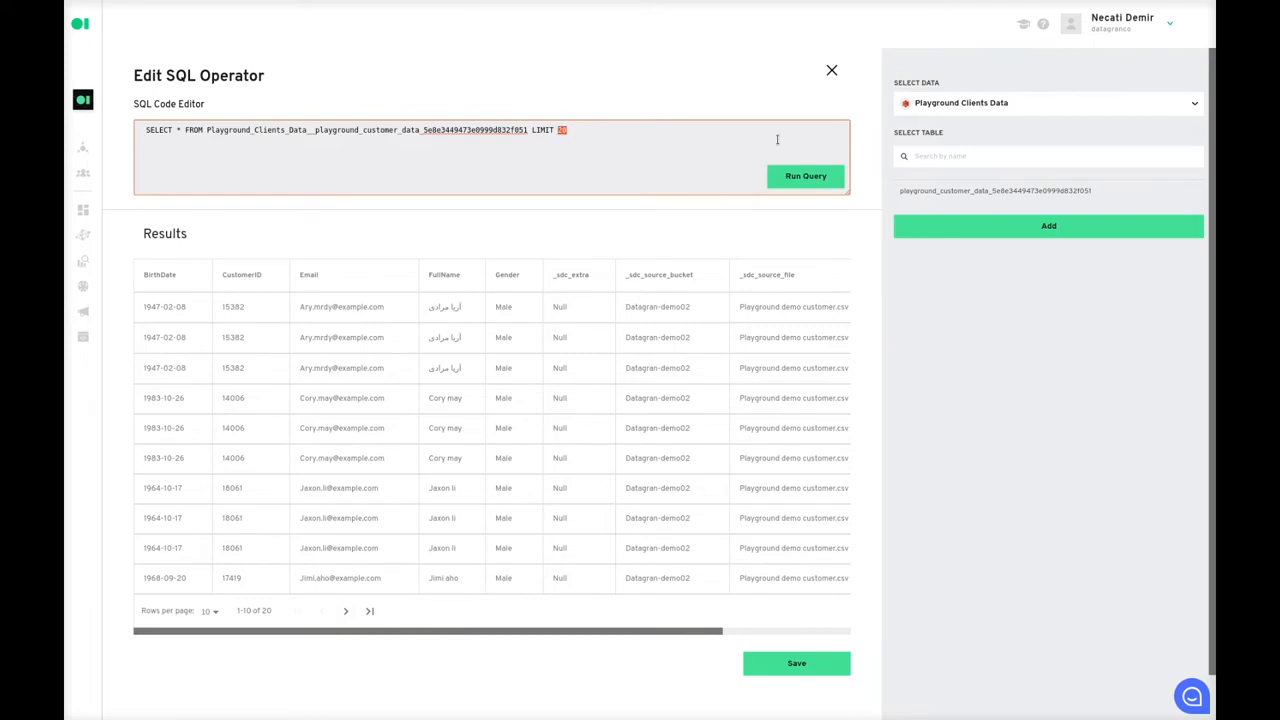
type("W")
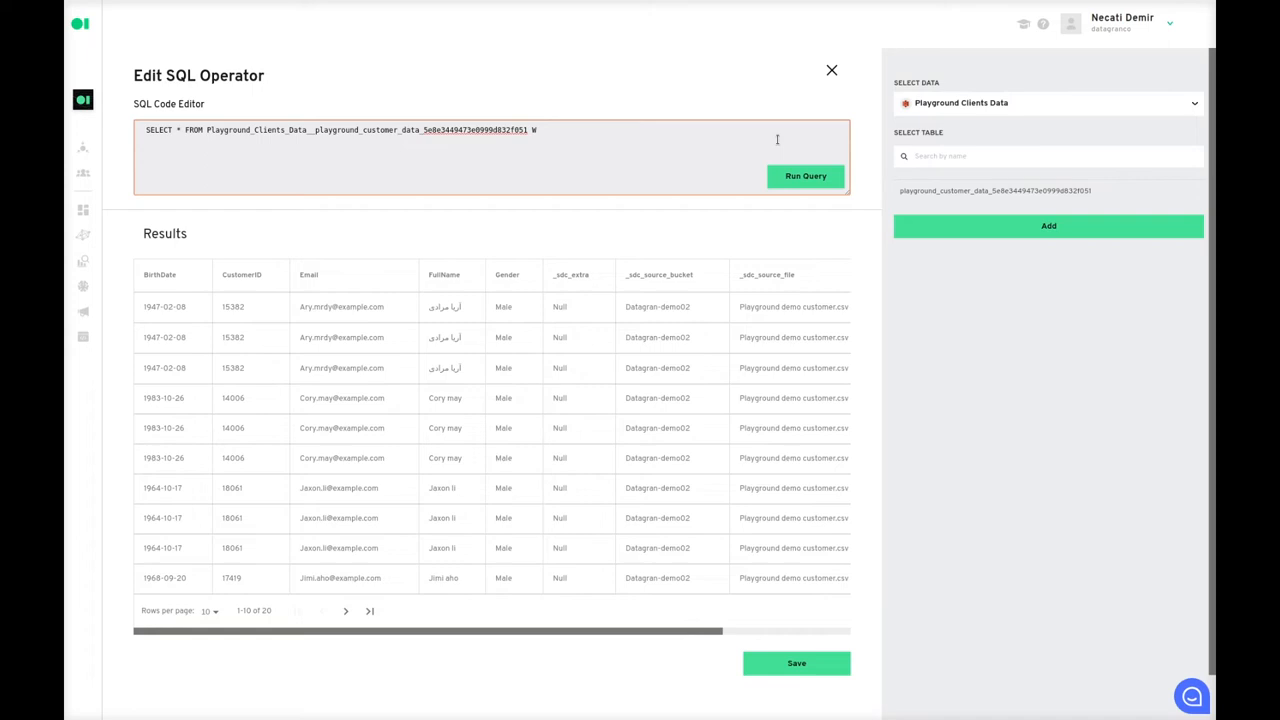
type("here Gender = '")
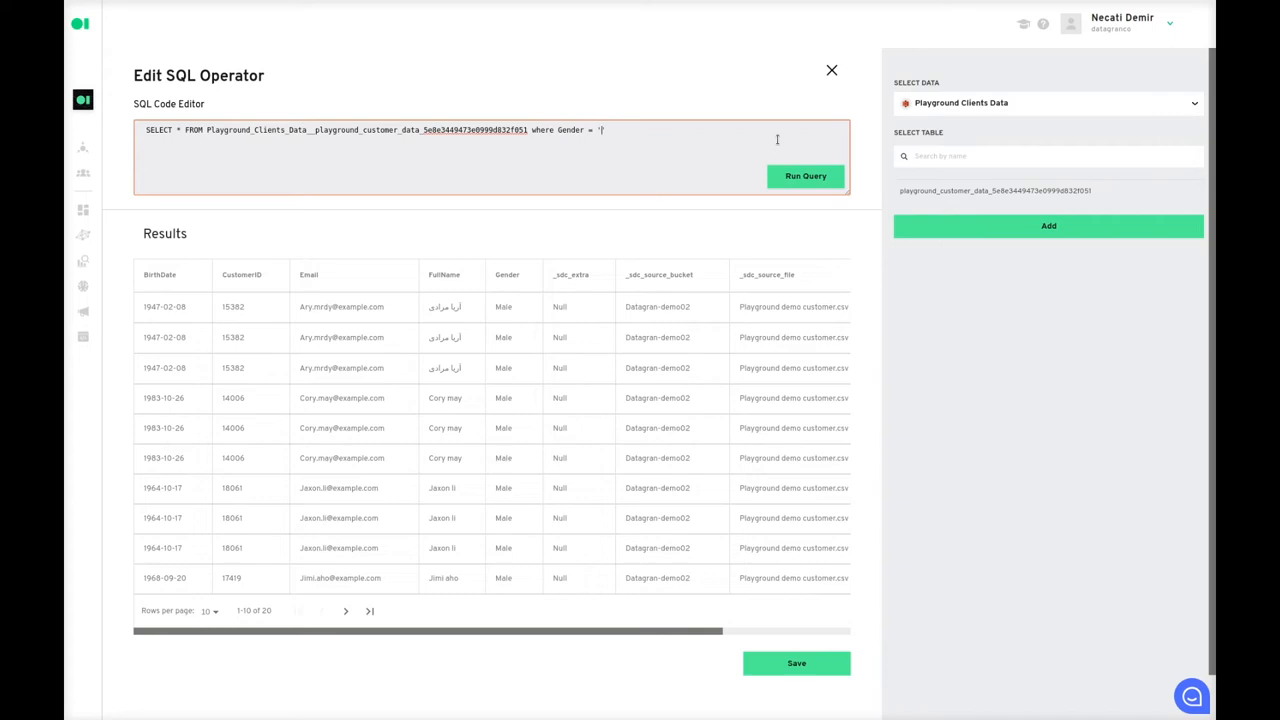
type("Female'")
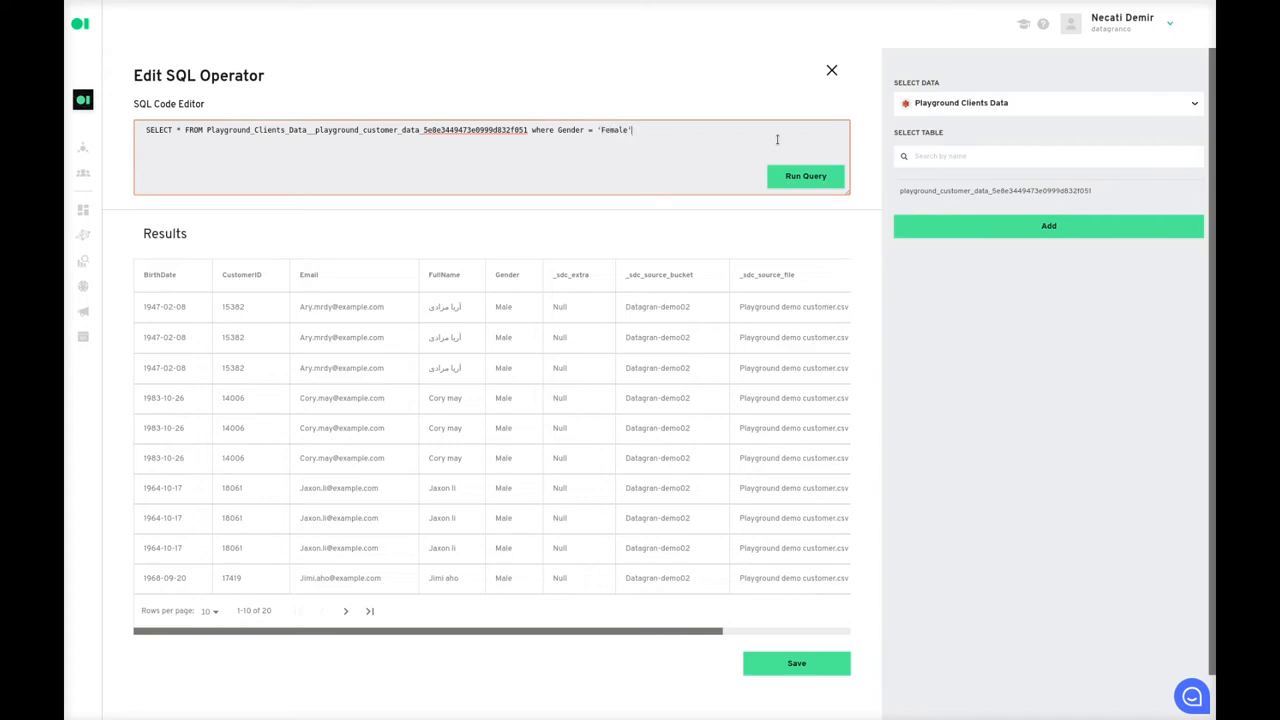
type(";")
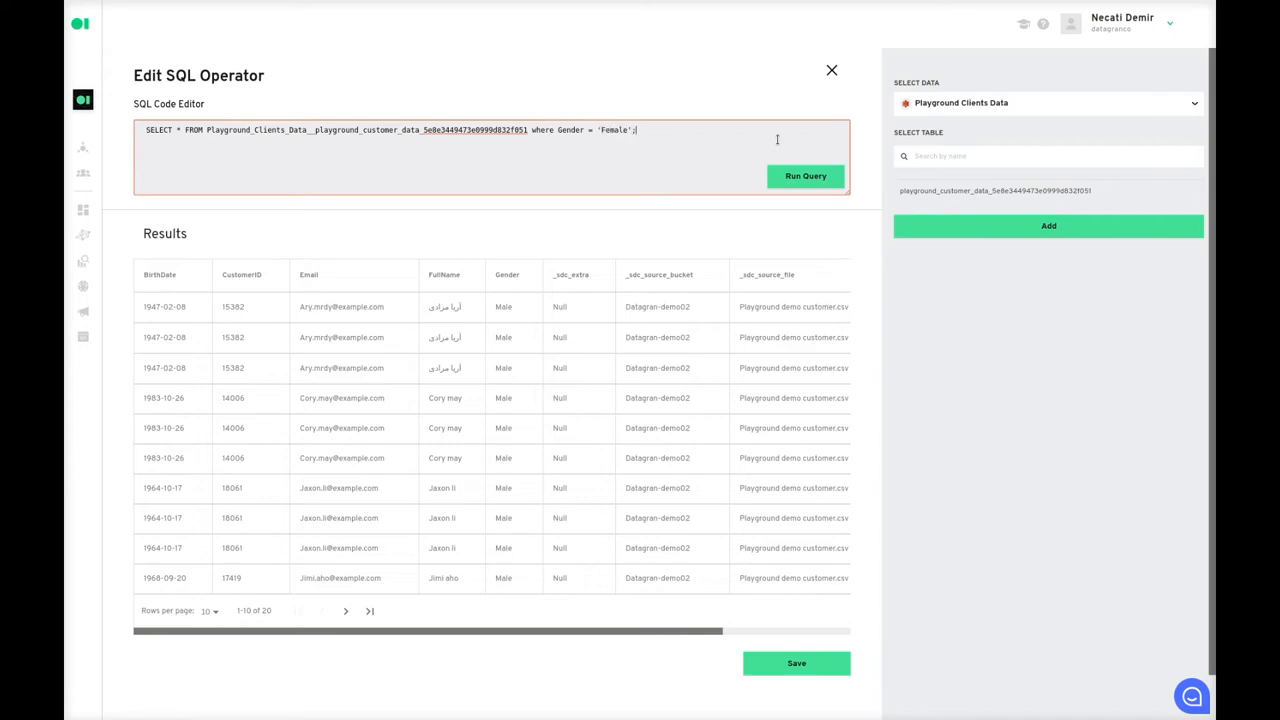
type("LIMIT 10")
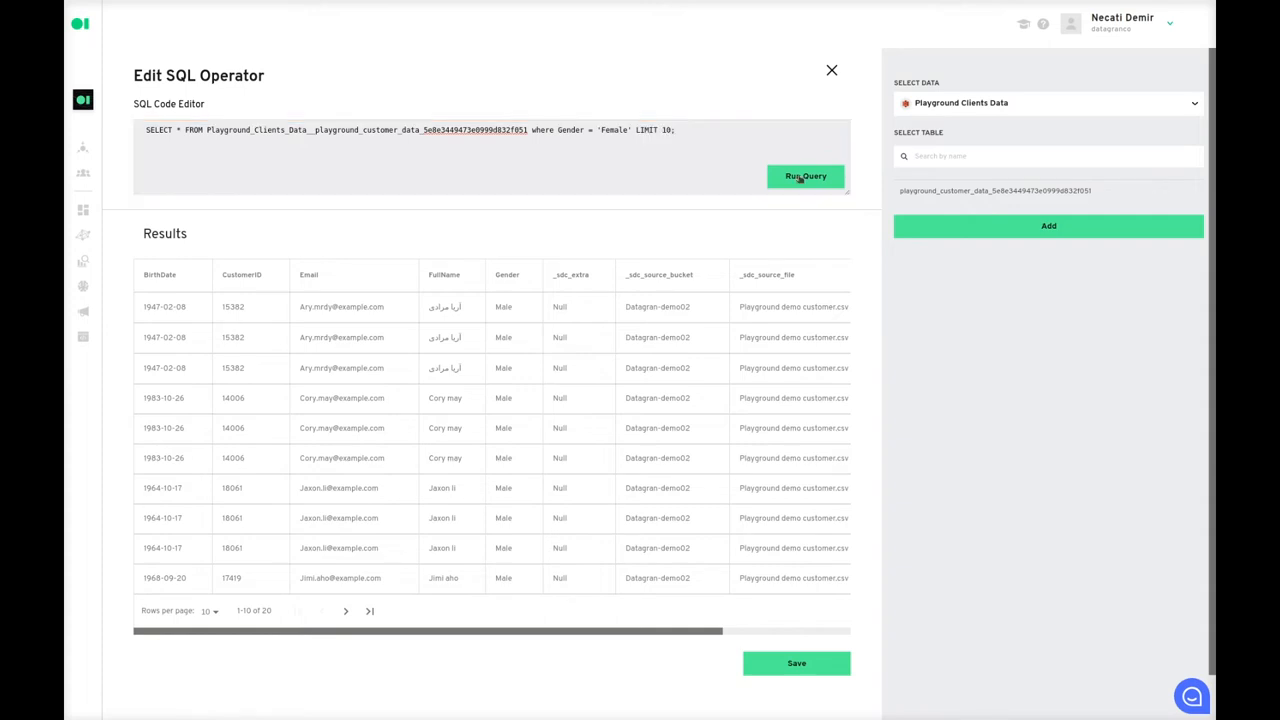
left_click(806, 176)
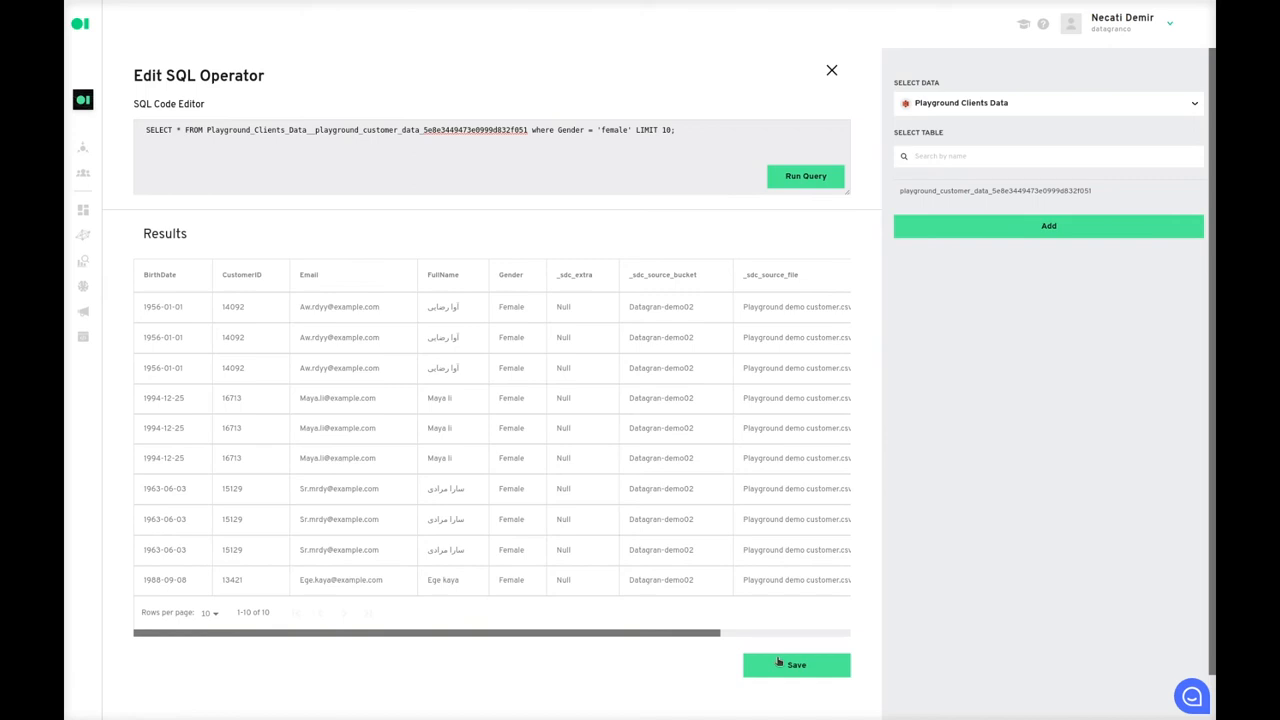
left_click(796, 664)
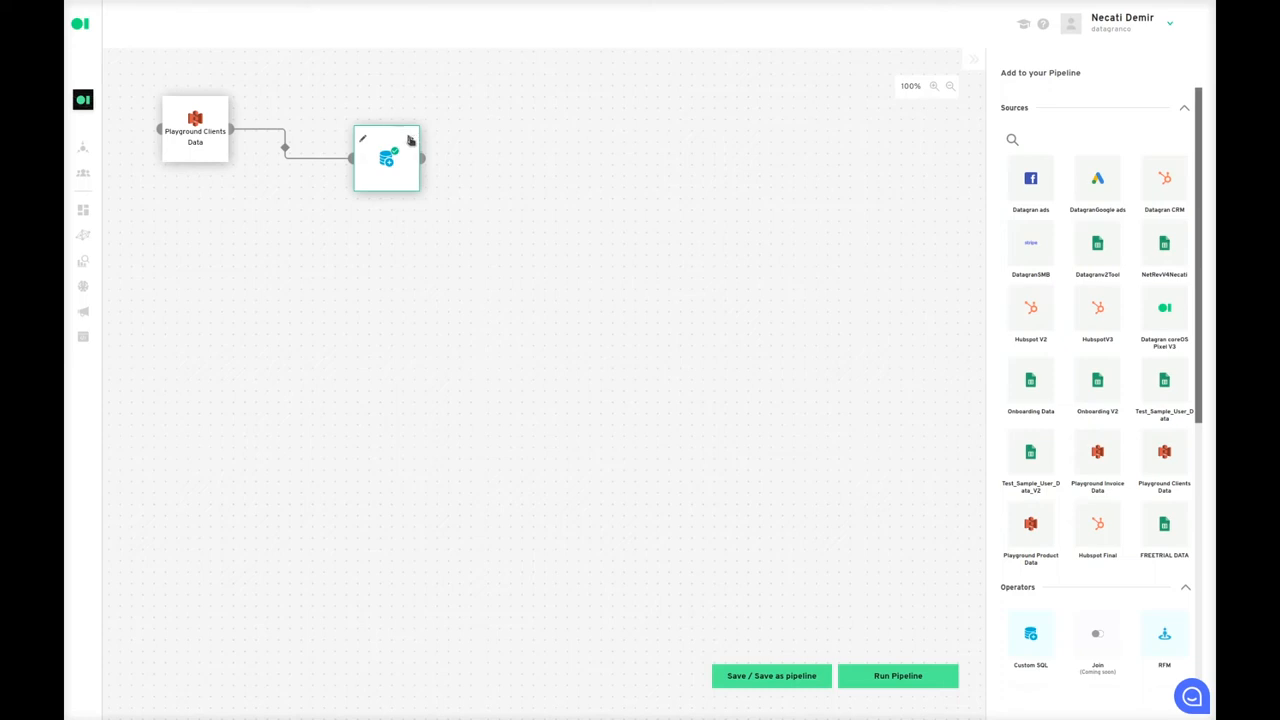
mouse_move(196, 140)
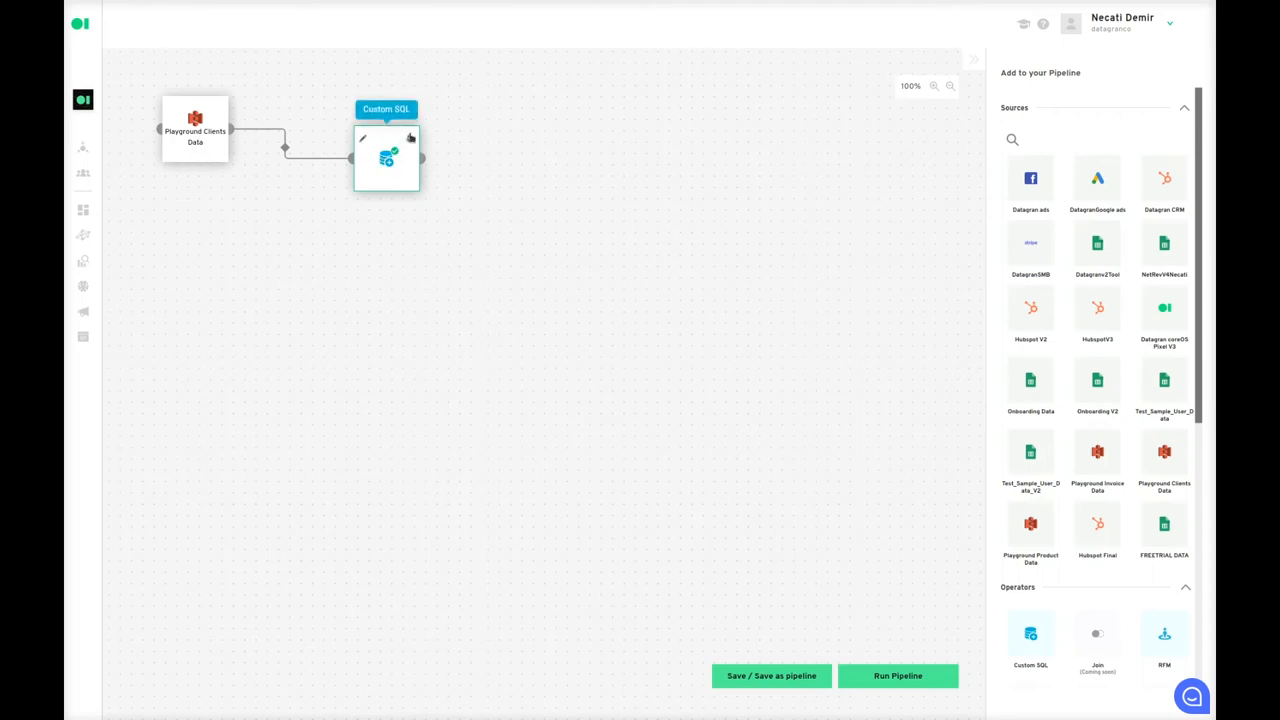
mouse_move(404, 212)
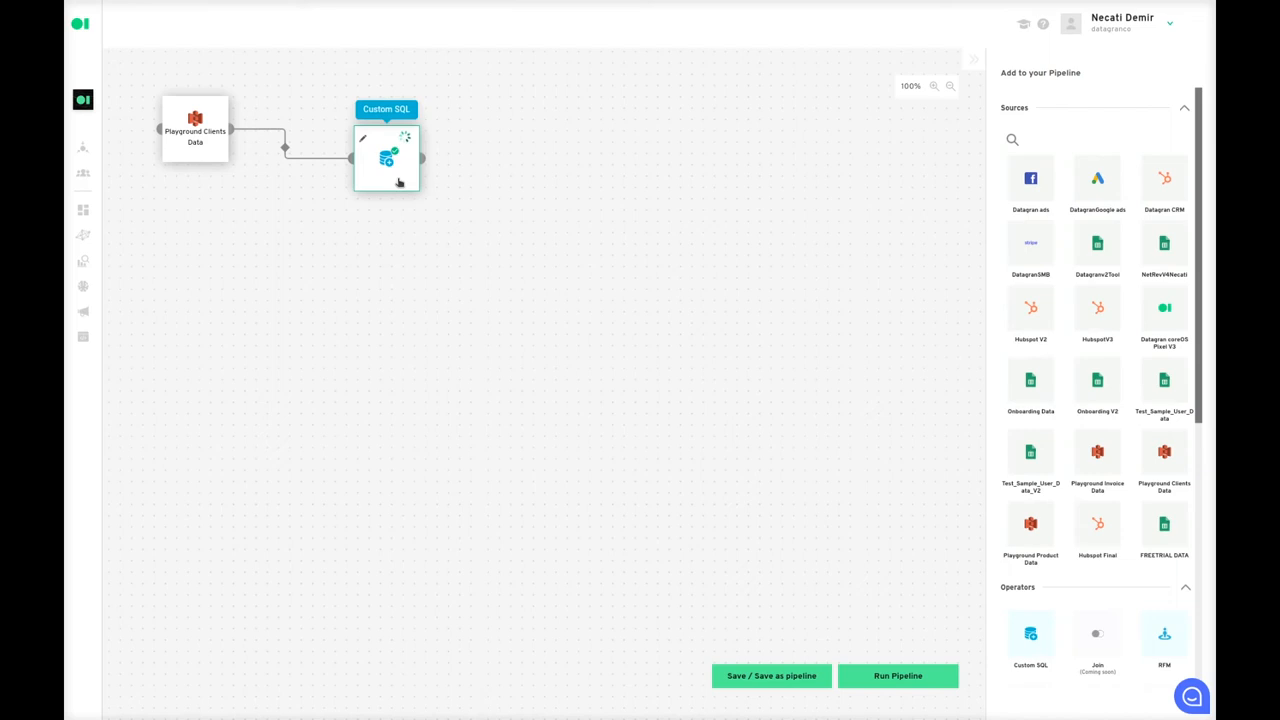
Add a second Custom SQL operator on the first one's output, remove LIMIT 20 and save it
double_click(386, 156)
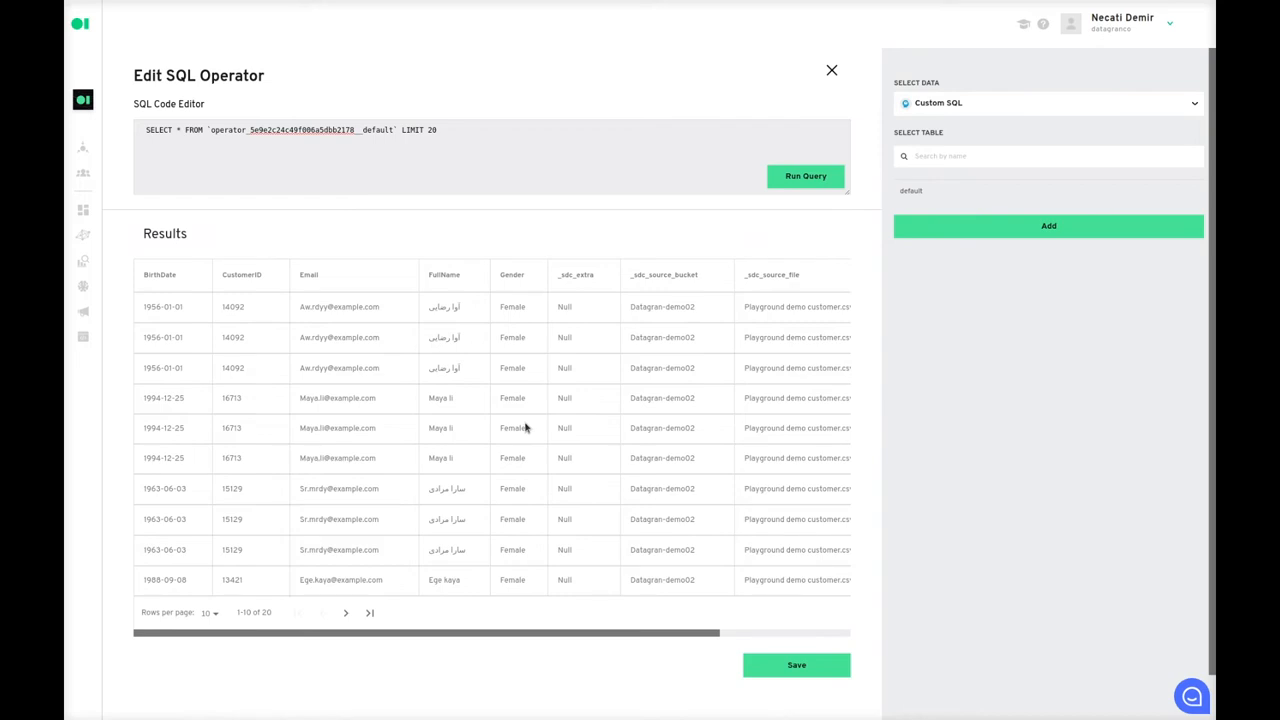
left_click(520, 138)
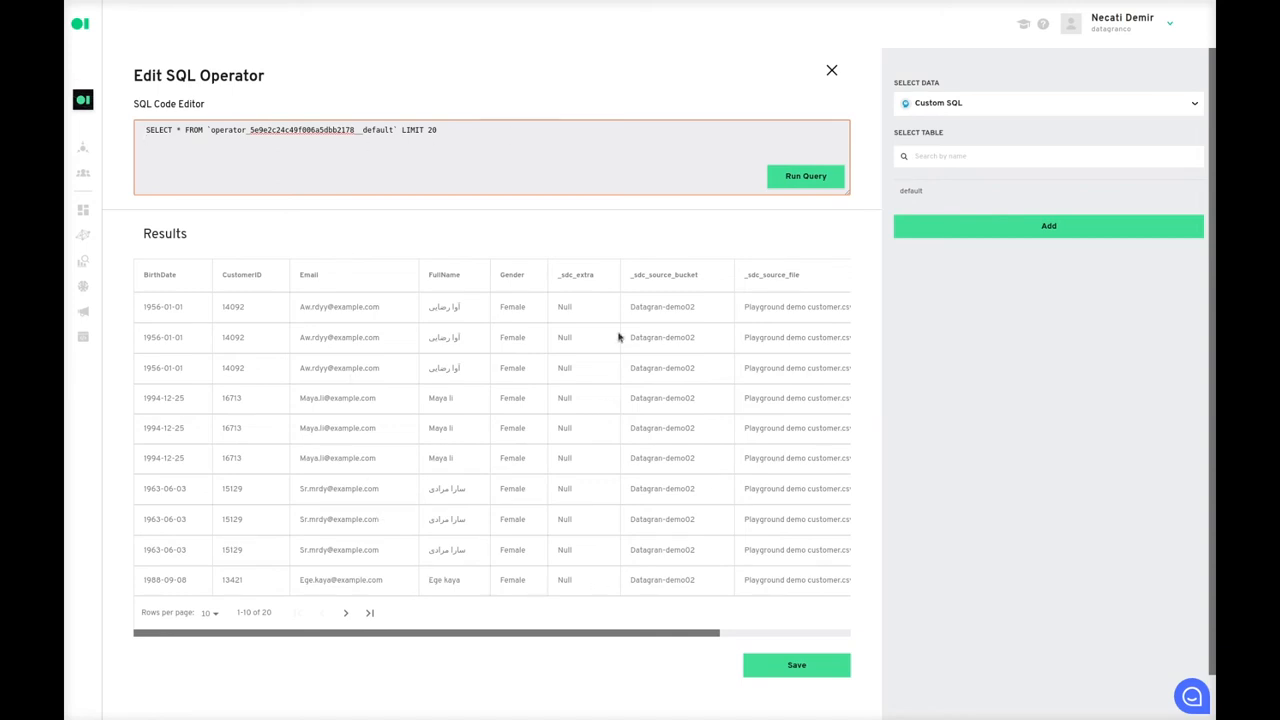
double_click(420, 130)
type(";")
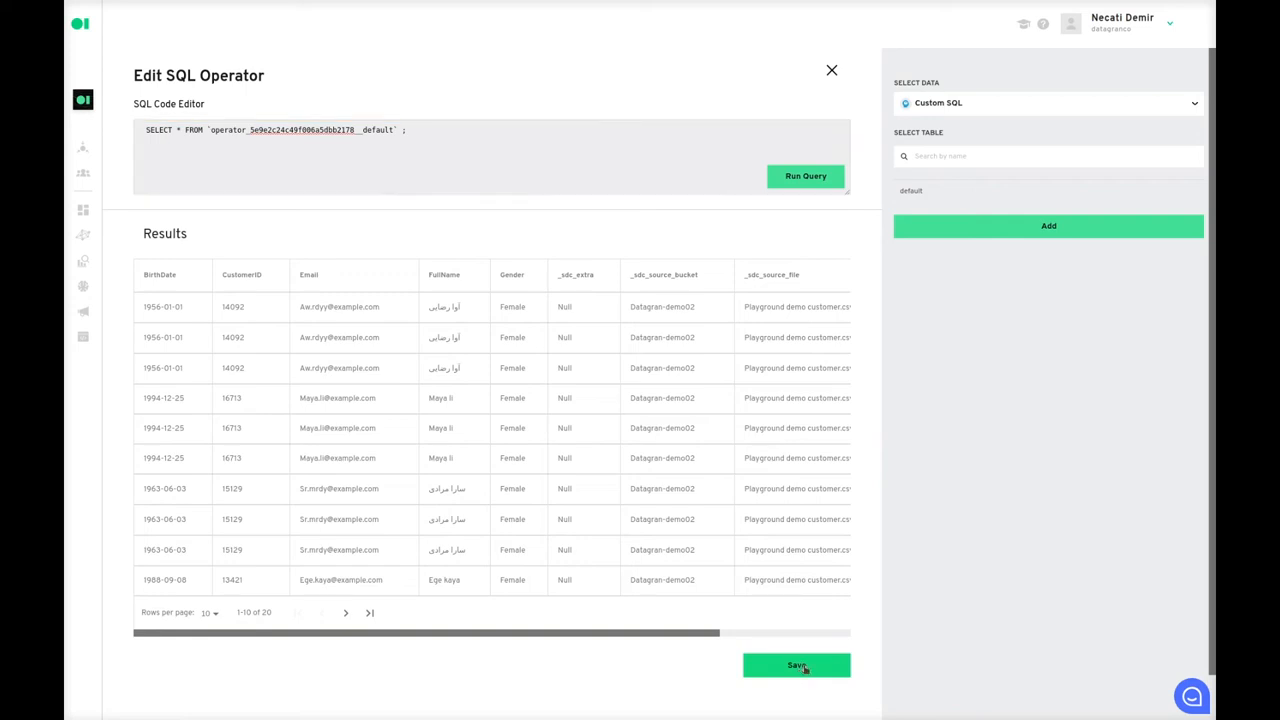
left_click(796, 666)
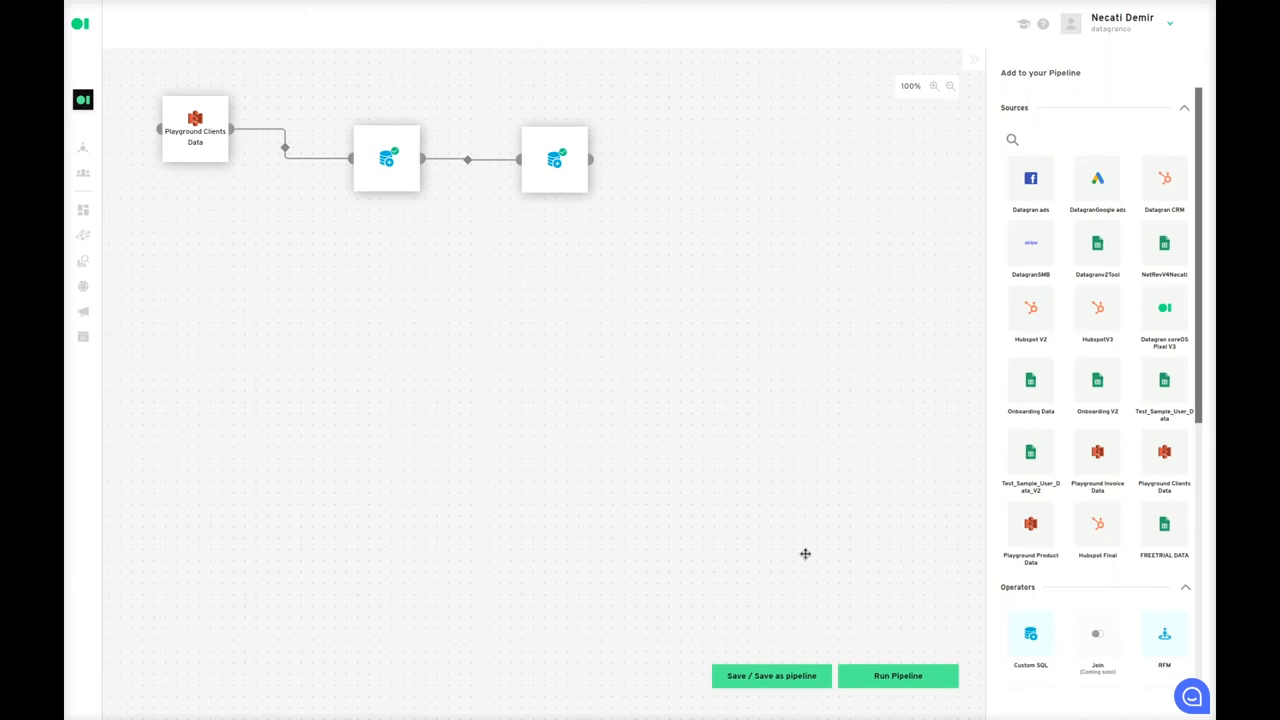
mouse_move(1078, 436)
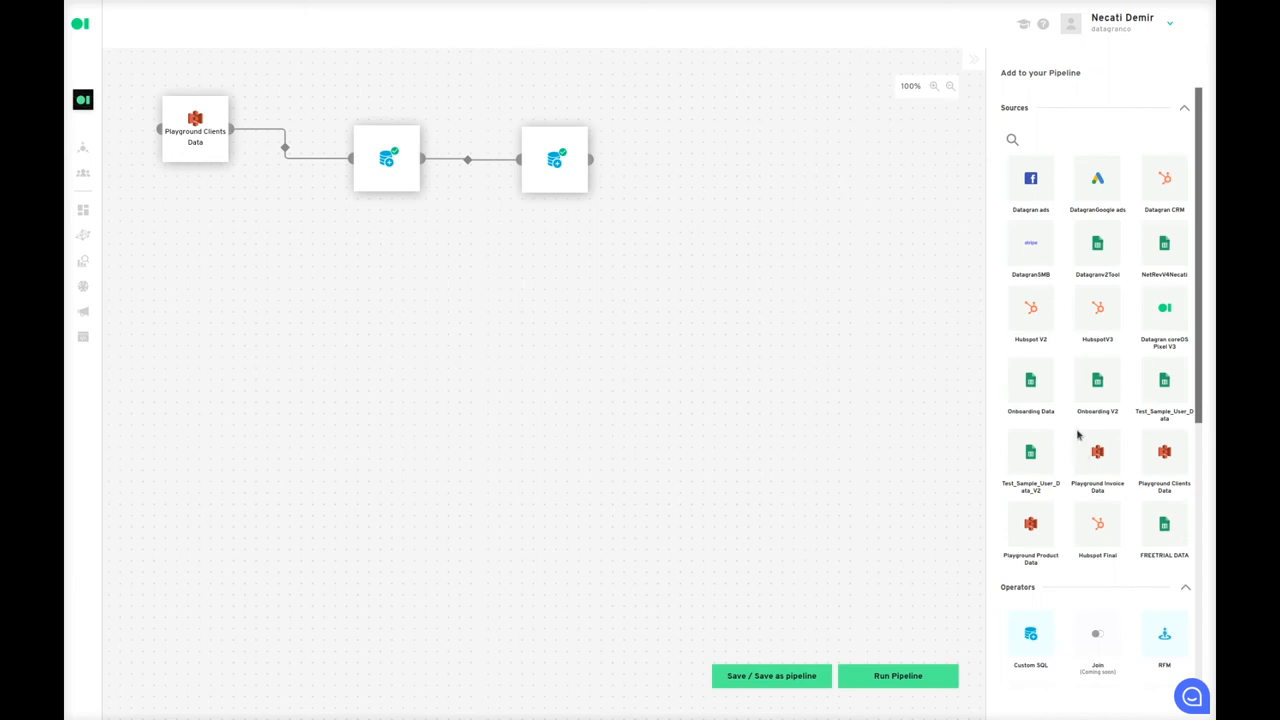
mouse_move(1098, 464)
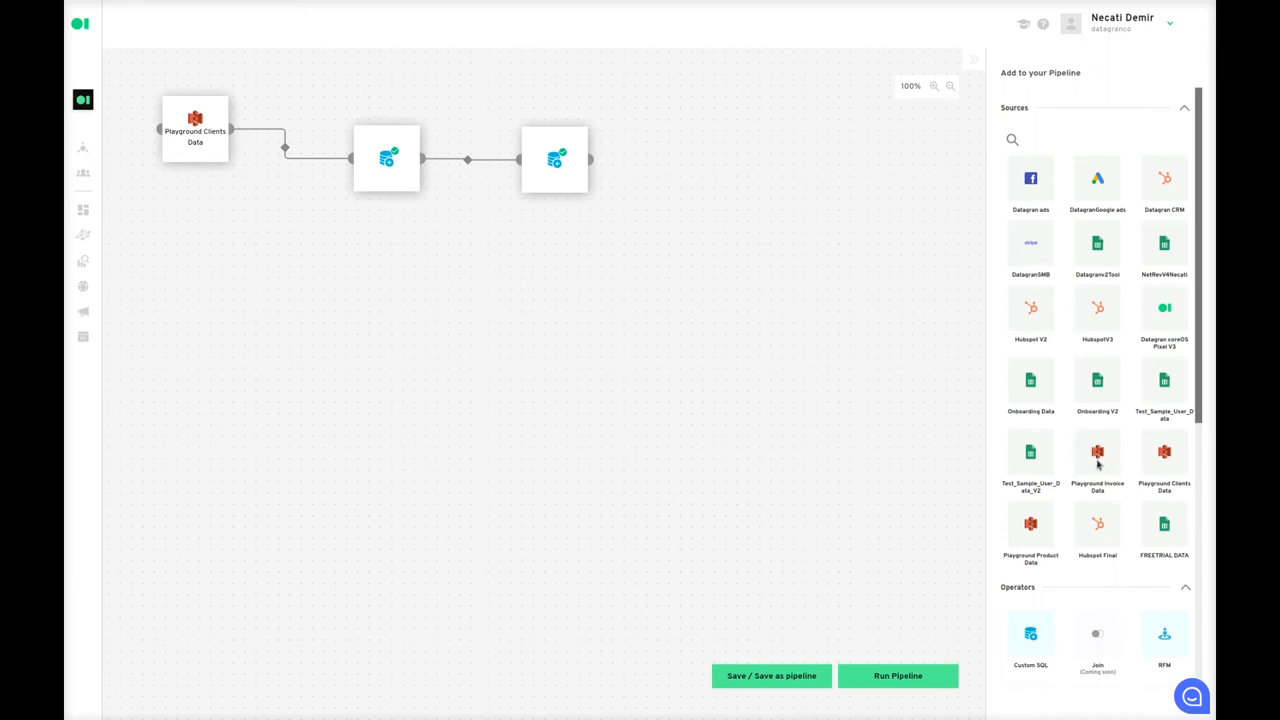
Add Playground Invoice Data below the pipeline as an extra input to the second Custom SQL operator
left_click_drag(1096, 456, 328, 360)
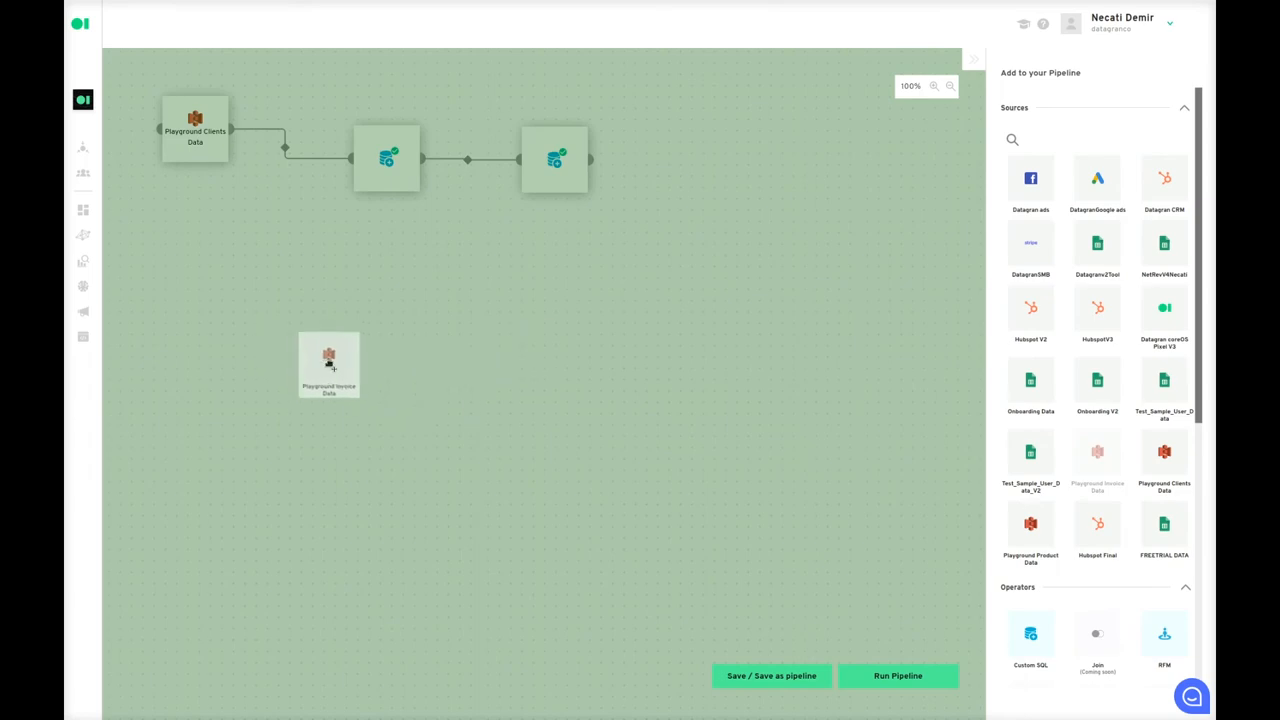
left_click_drag(328, 360, 376, 144)
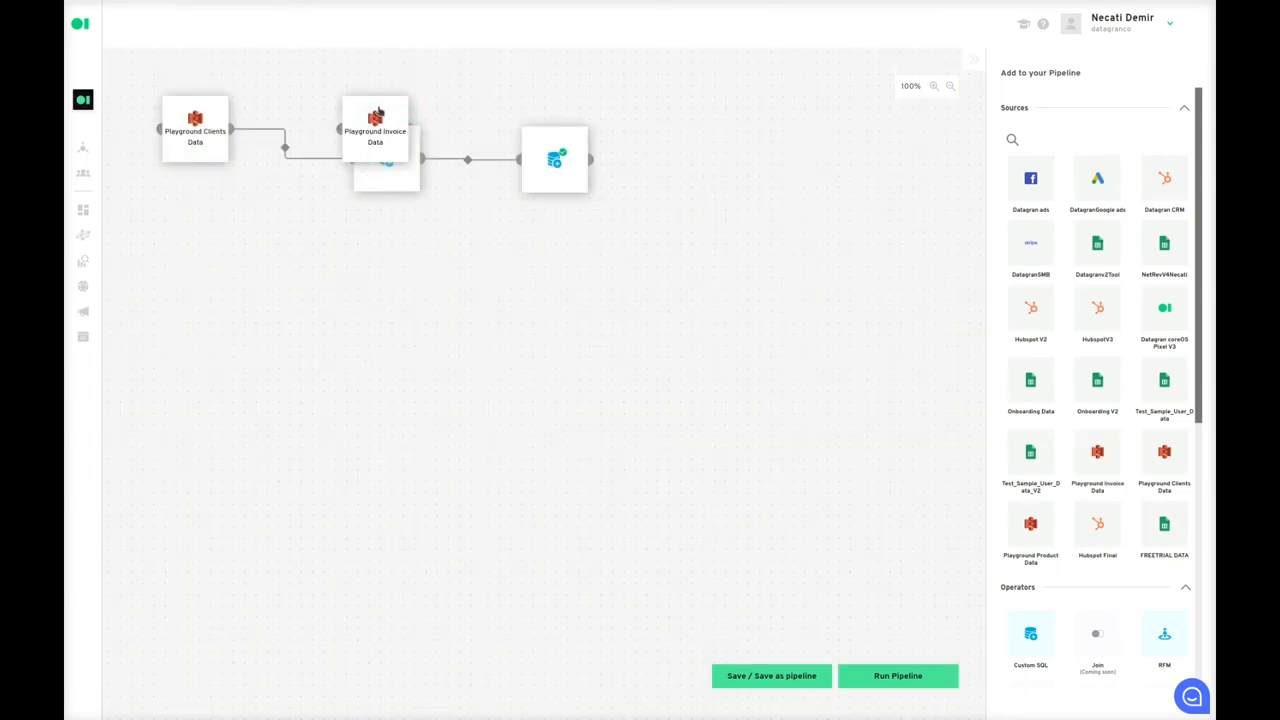
left_click_drag(376, 140, 324, 476)
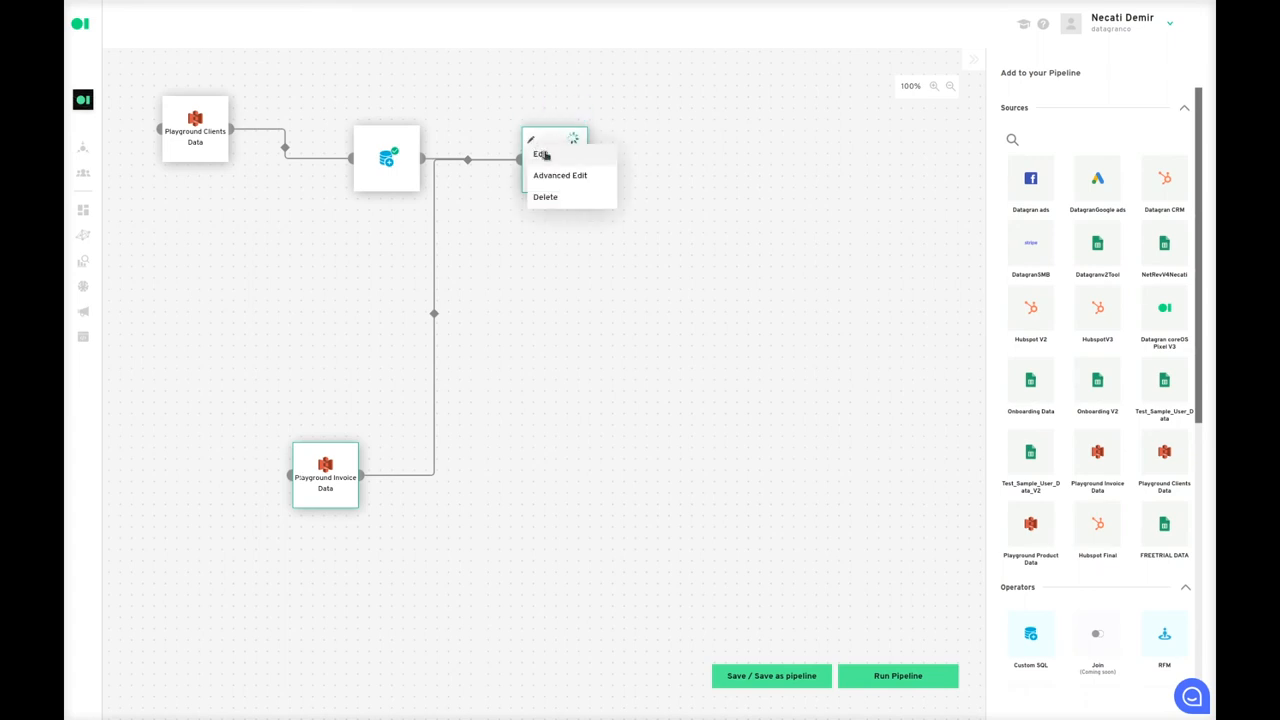
left_click(540, 154)
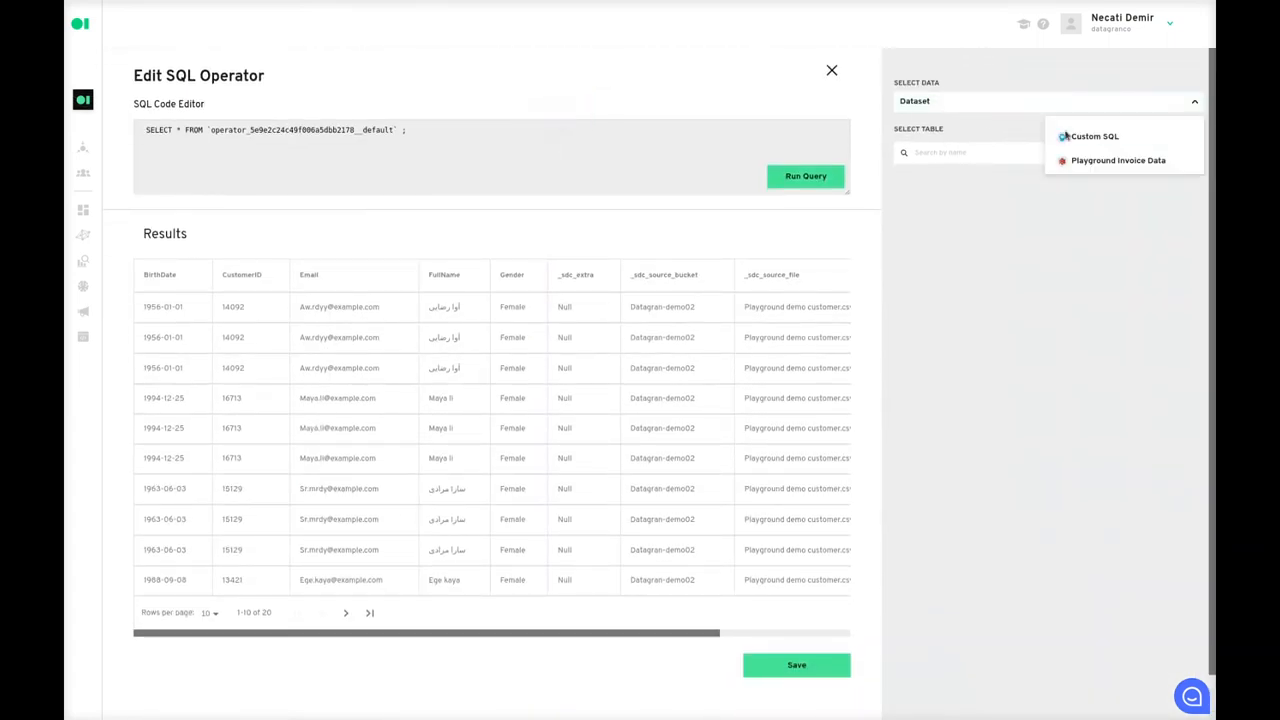
left_click(1092, 136)
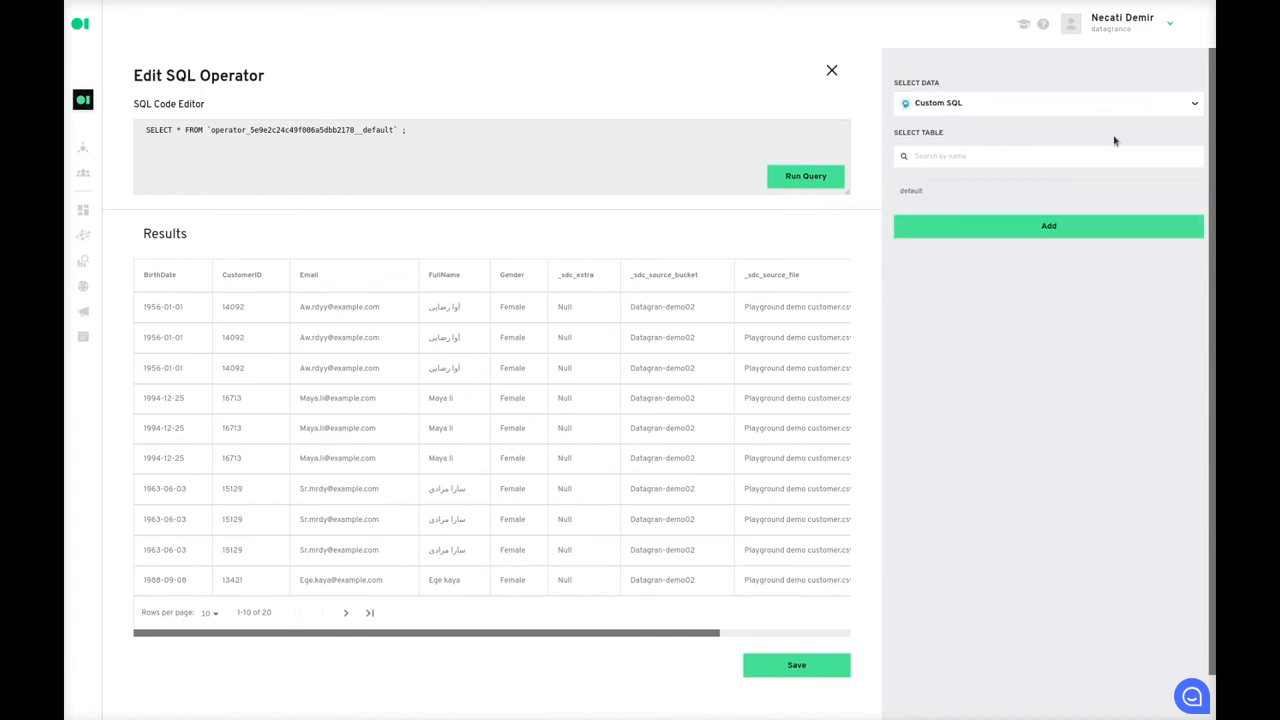
left_click(1048, 102)
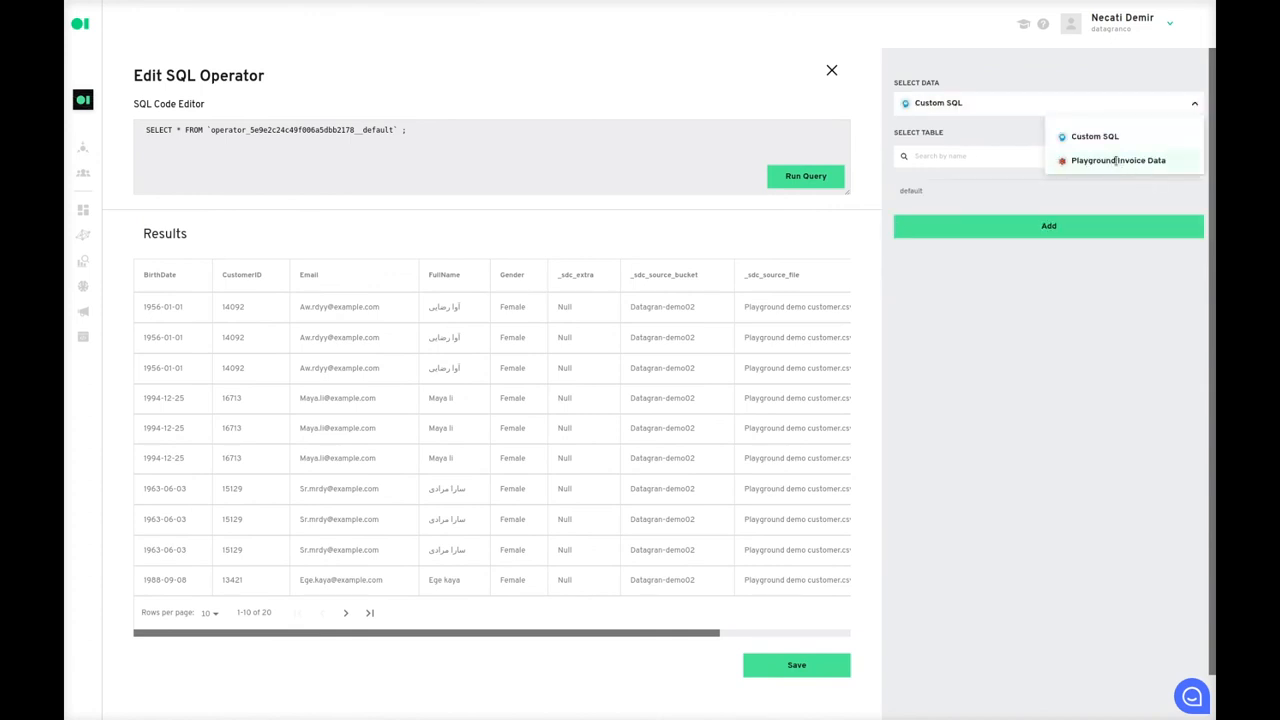
left_click(1118, 160)
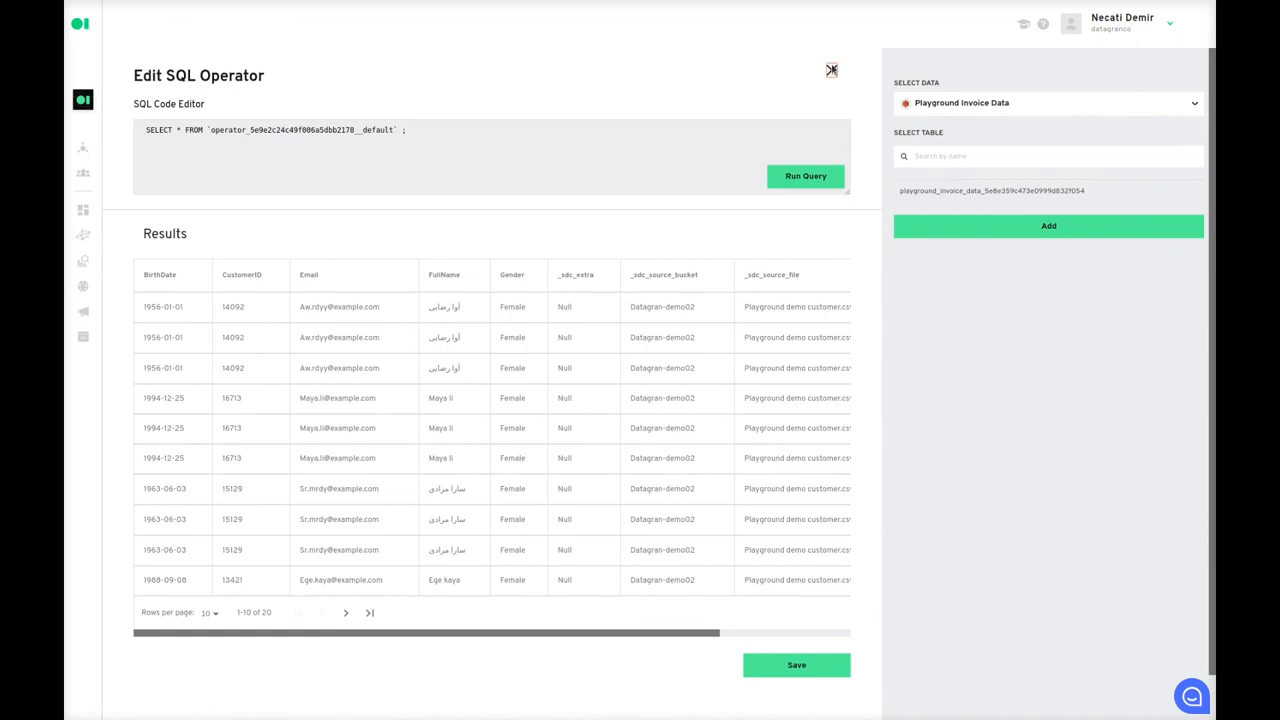
left_click(832, 70)
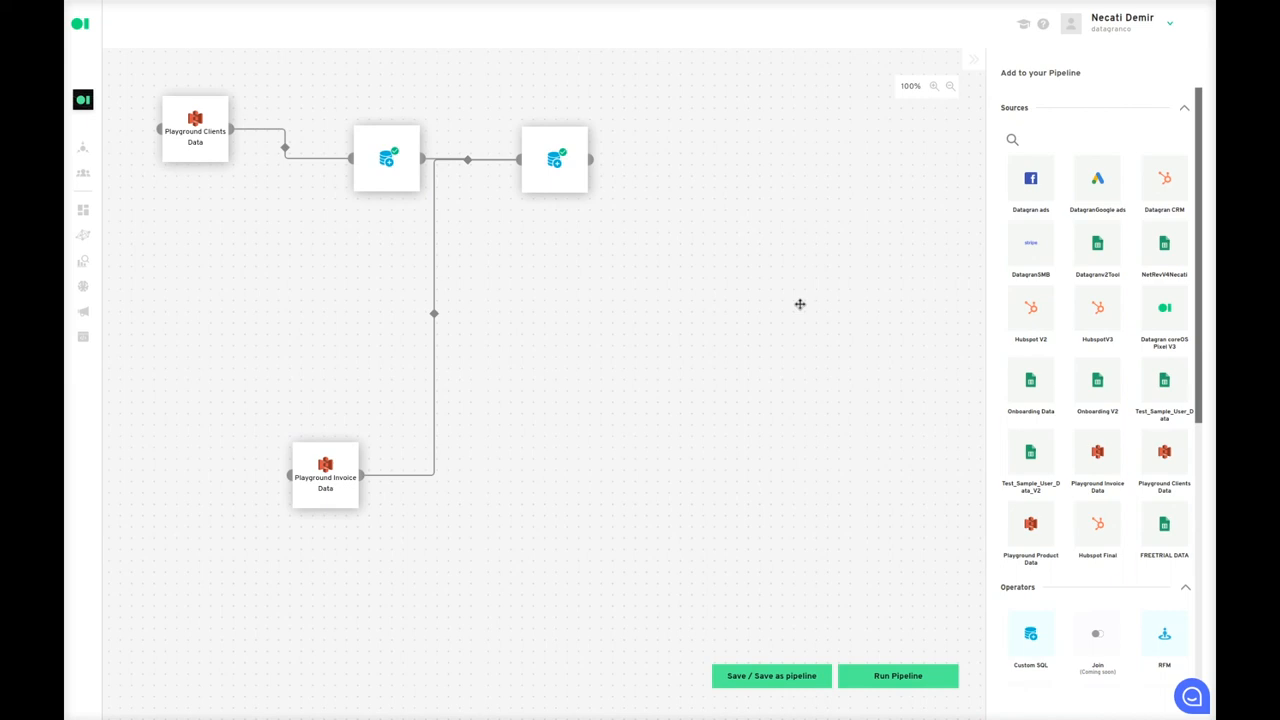
mouse_move(784, 624)
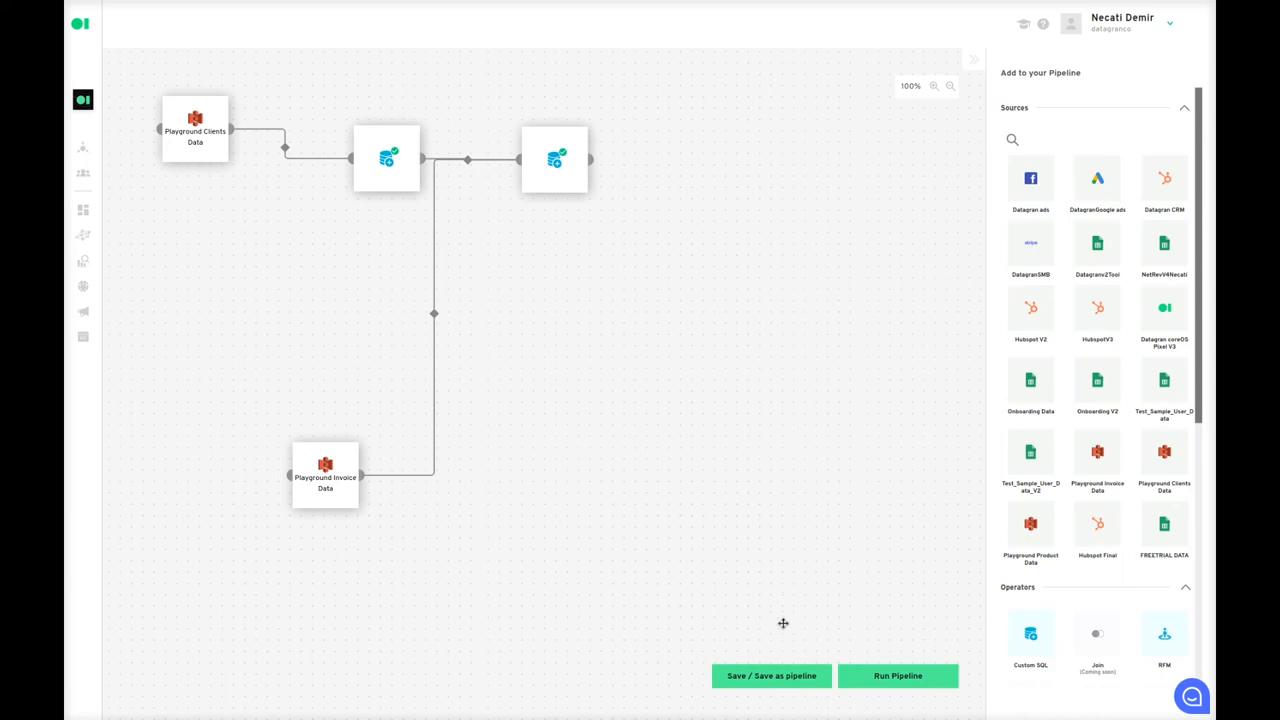
Start Save / Save as pipeline so the naming dialog appears
left_click(772, 676)
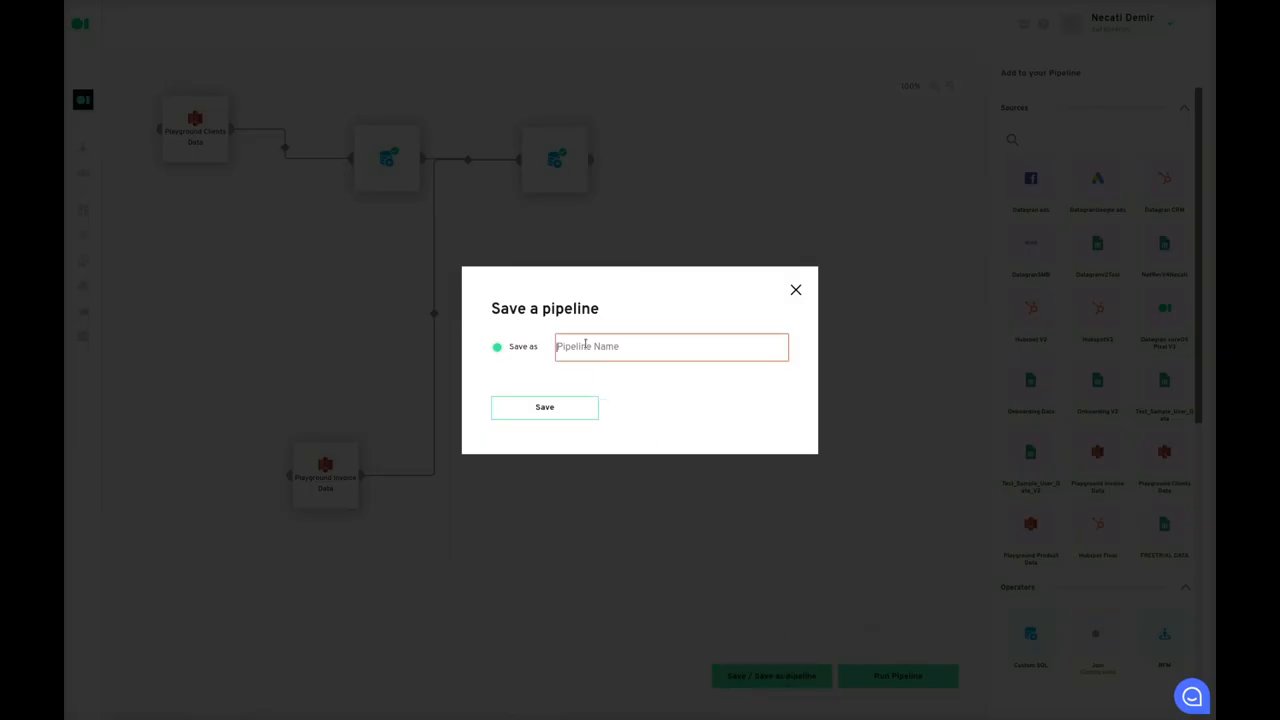